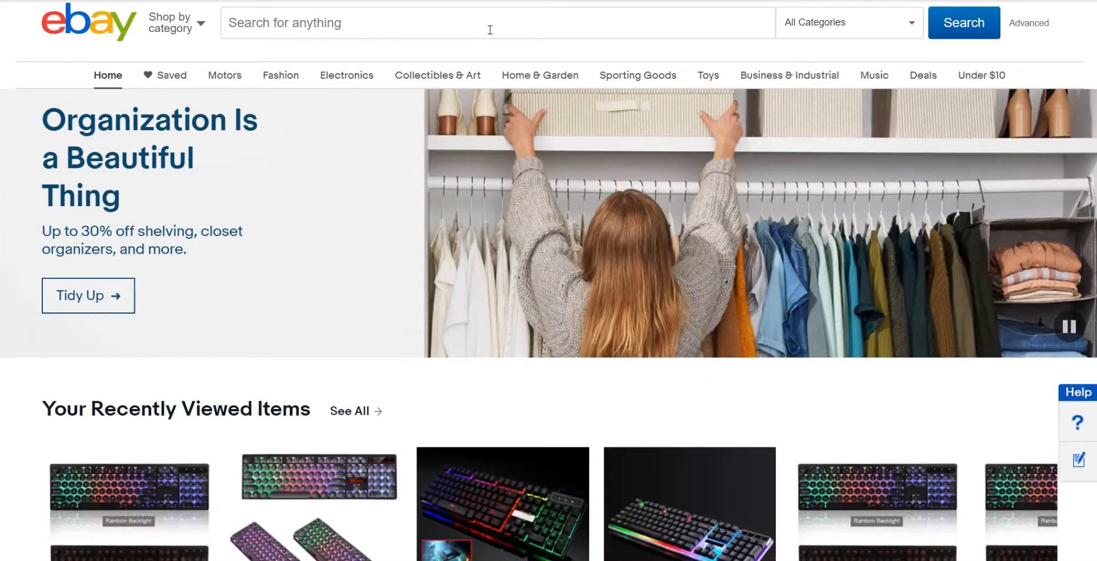
Search eBay for 'keyboard backlight' using the search suggestion
left_click(496, 23)
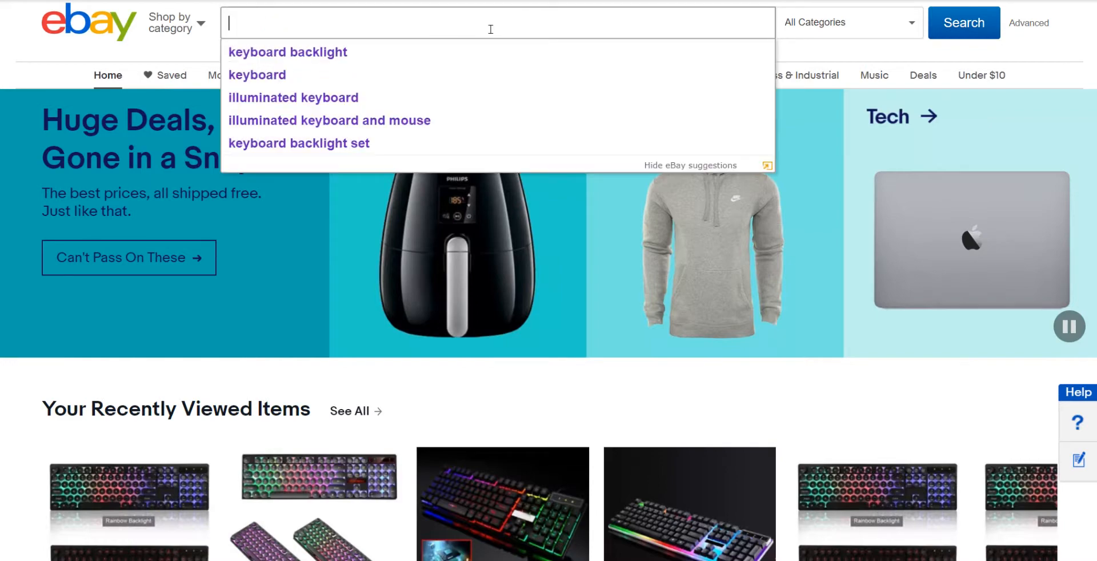
left_click(287, 52)
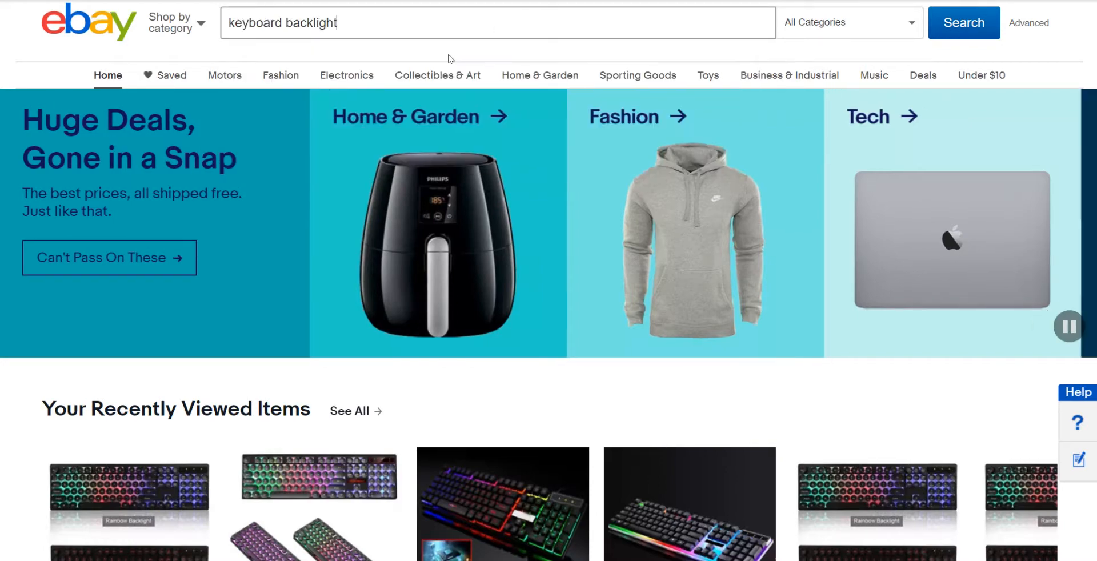
left_click(963, 22)
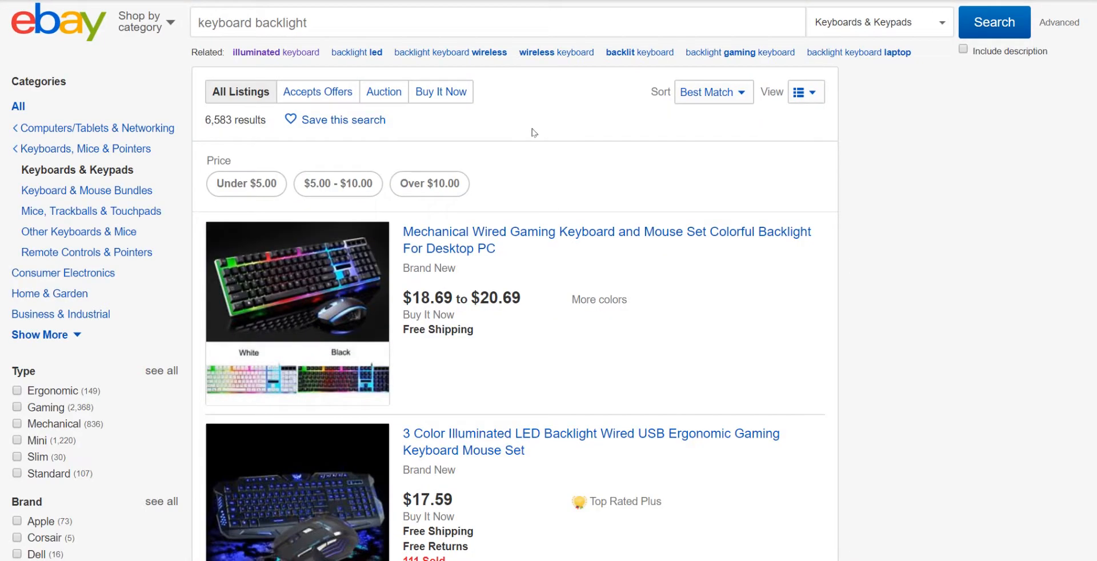
Browse the first keyboard backlight listings, such as the $17.59 illuminated keyboard mouse set
scroll("down", 3)
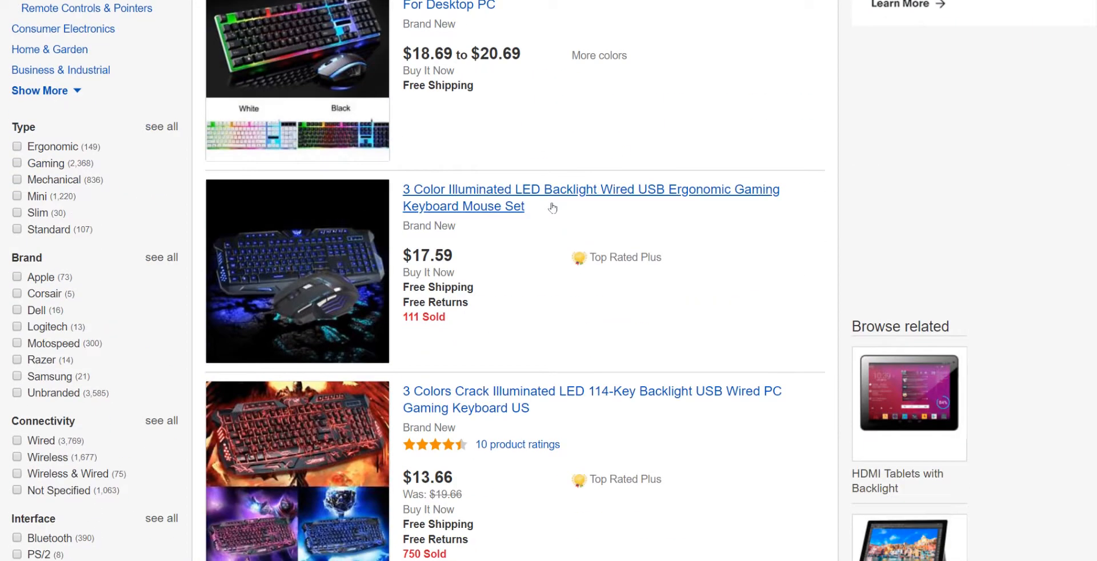
scroll("down", 3)
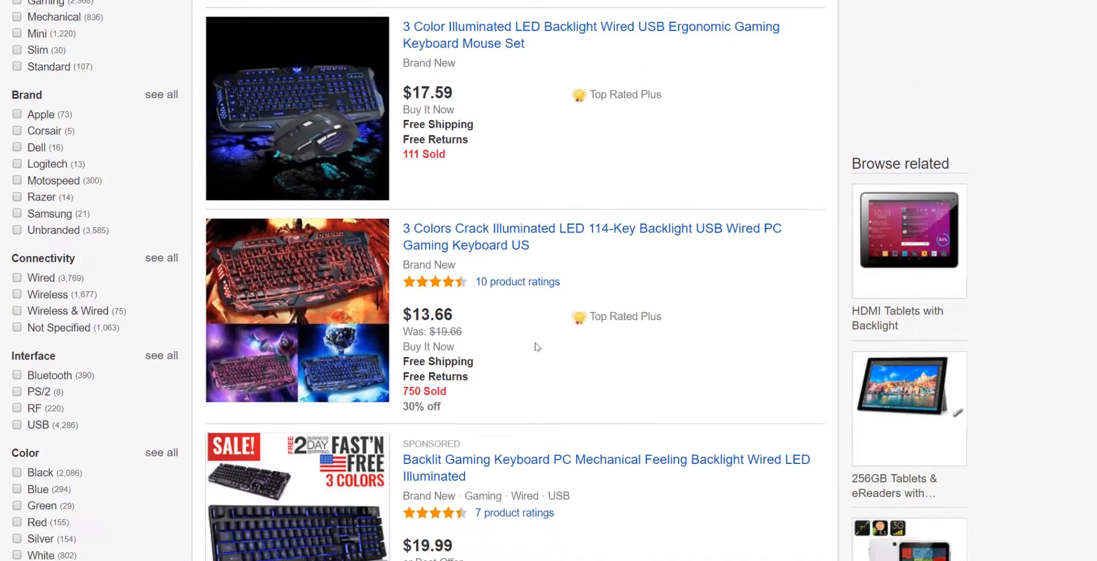
scroll("up", 3)
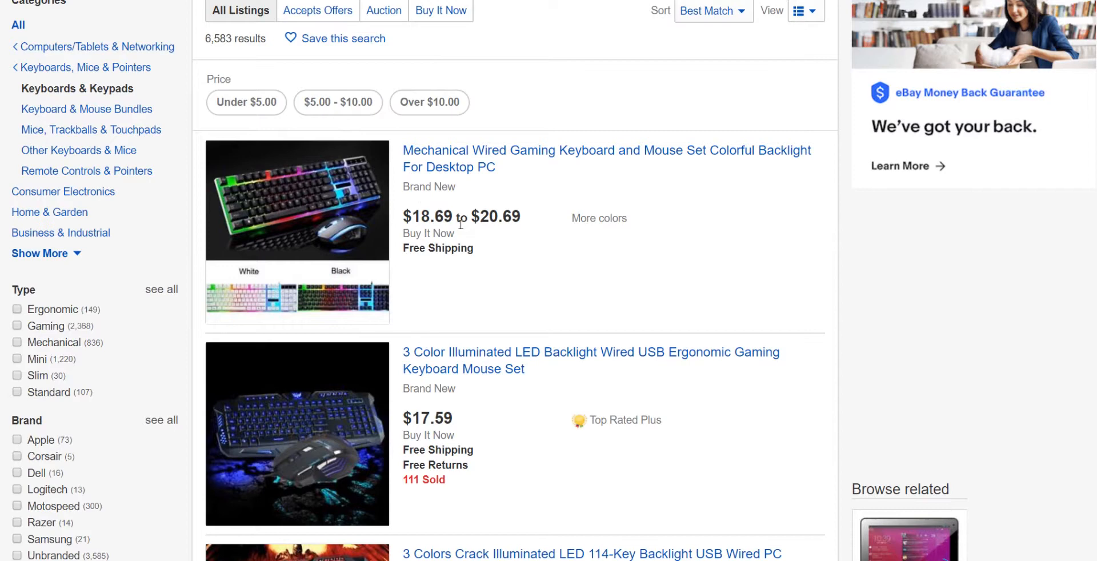
mouse_move(509, 210)
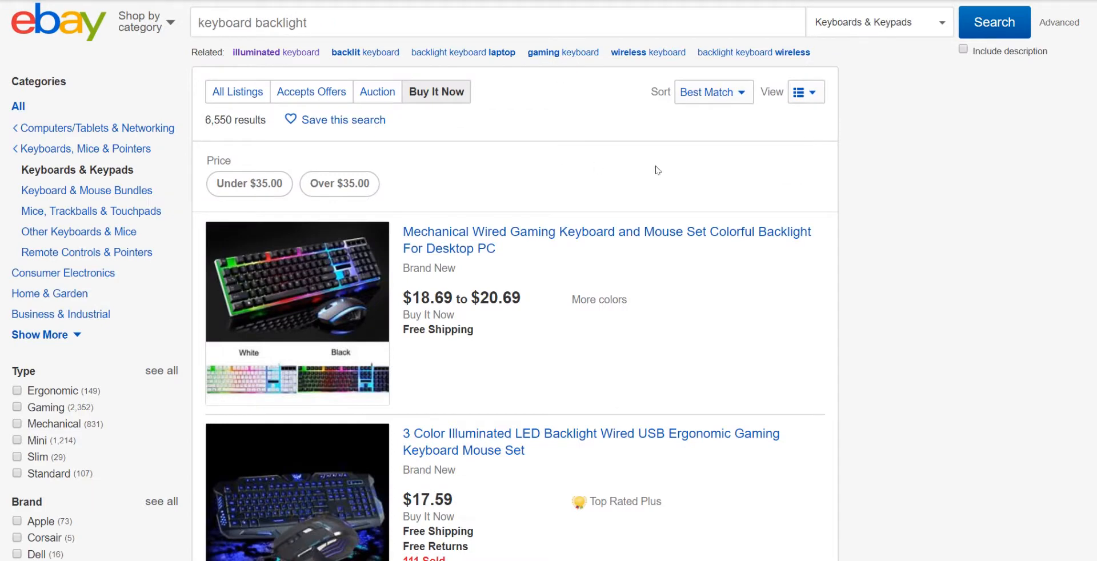
Open the Sort dropdown of sort orders for the results
left_click(714, 92)
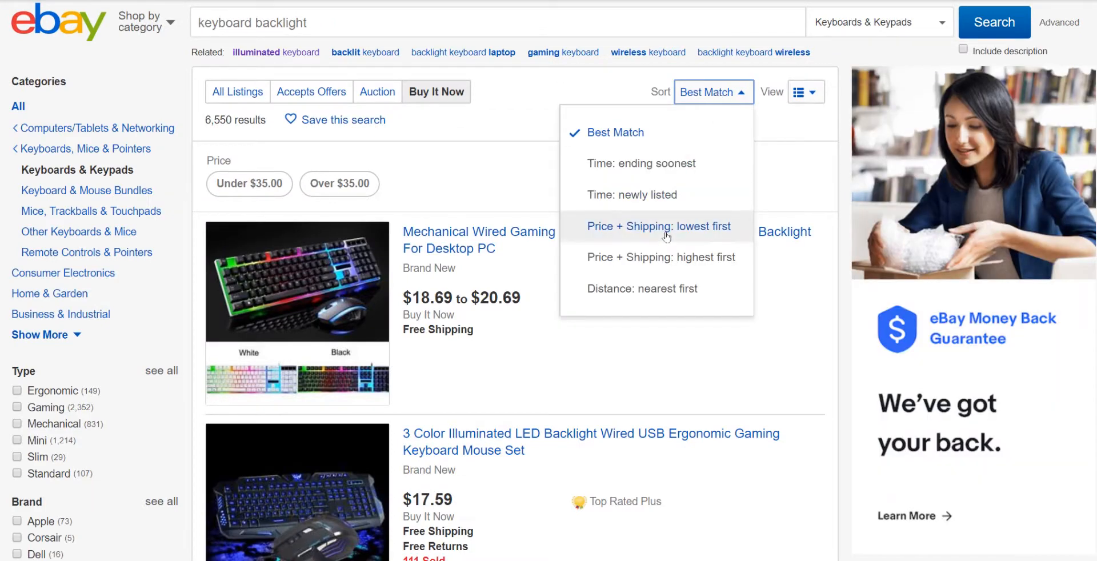
mouse_move(677, 231)
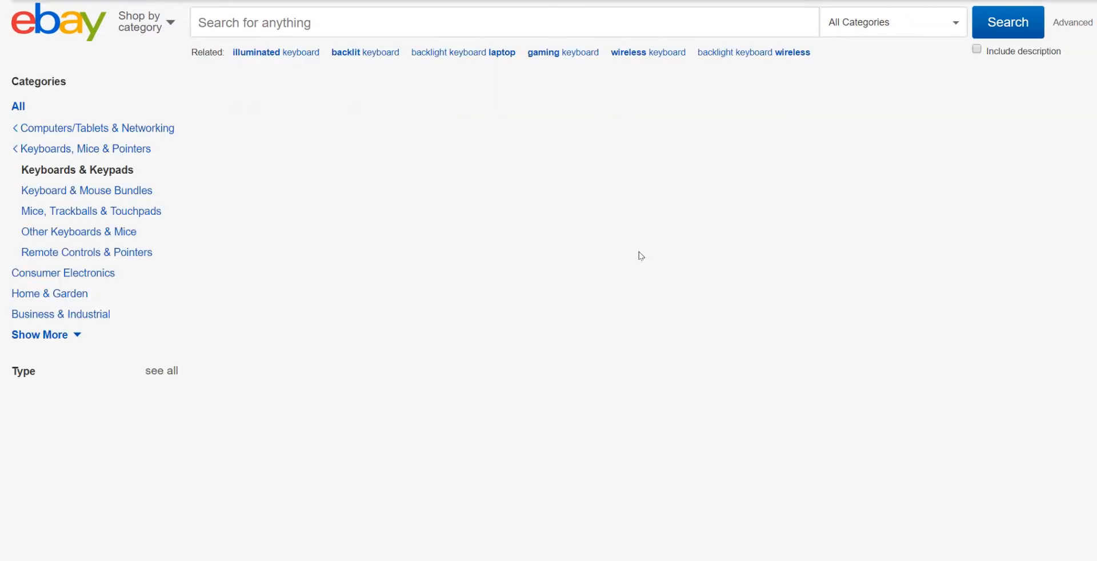
scroll("down", 3)
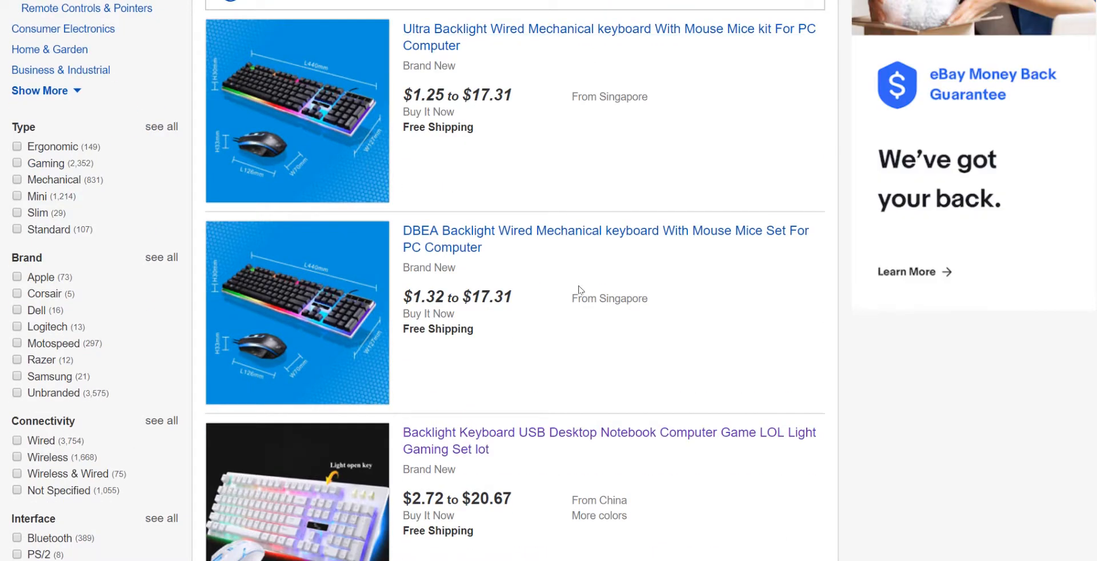
scroll("up", 3)
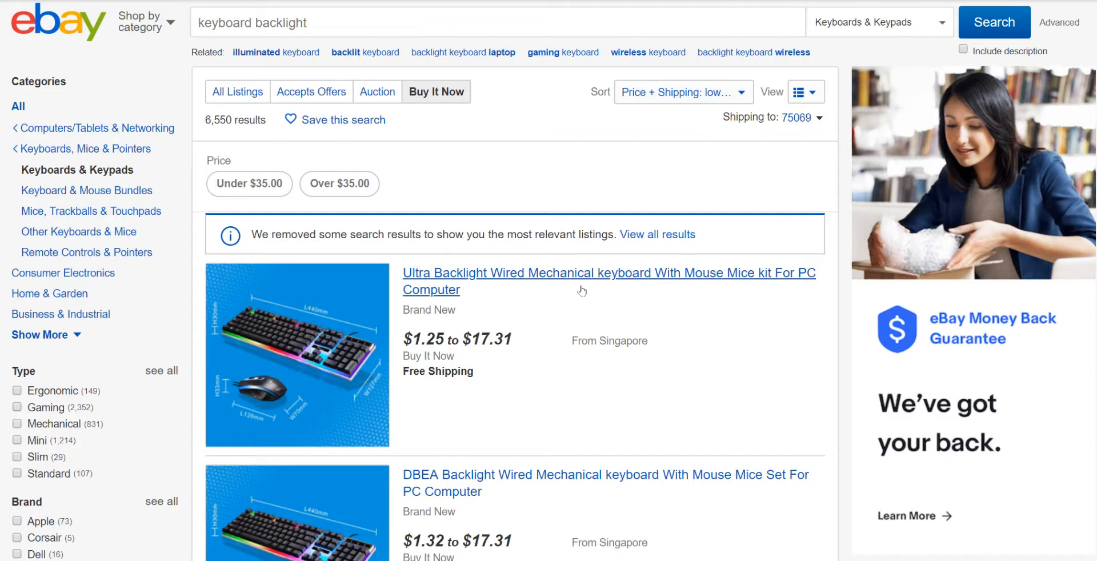
scroll("down", 3)
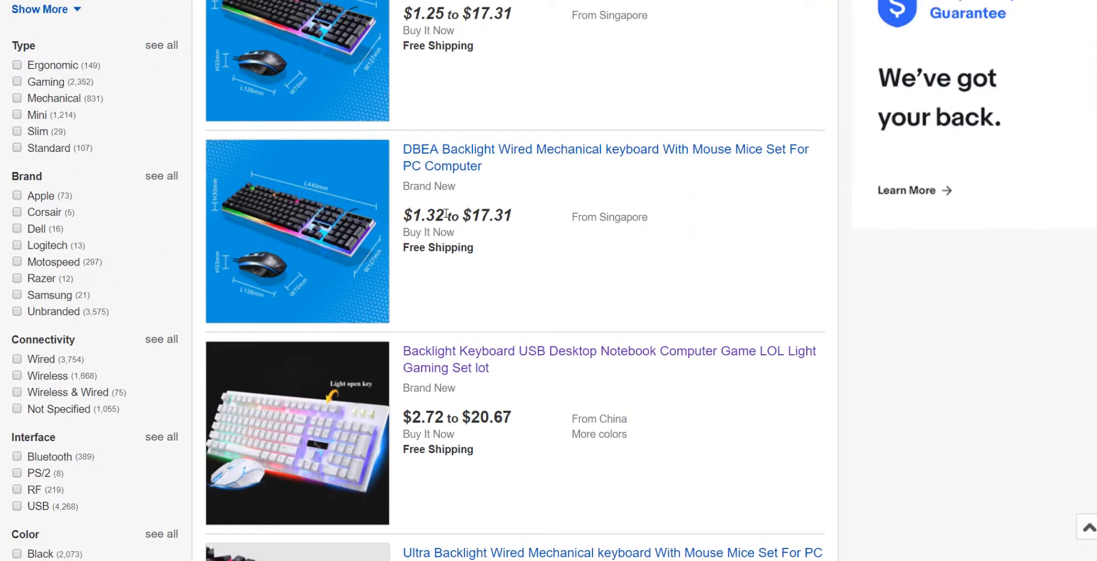
mouse_move(421, 222)
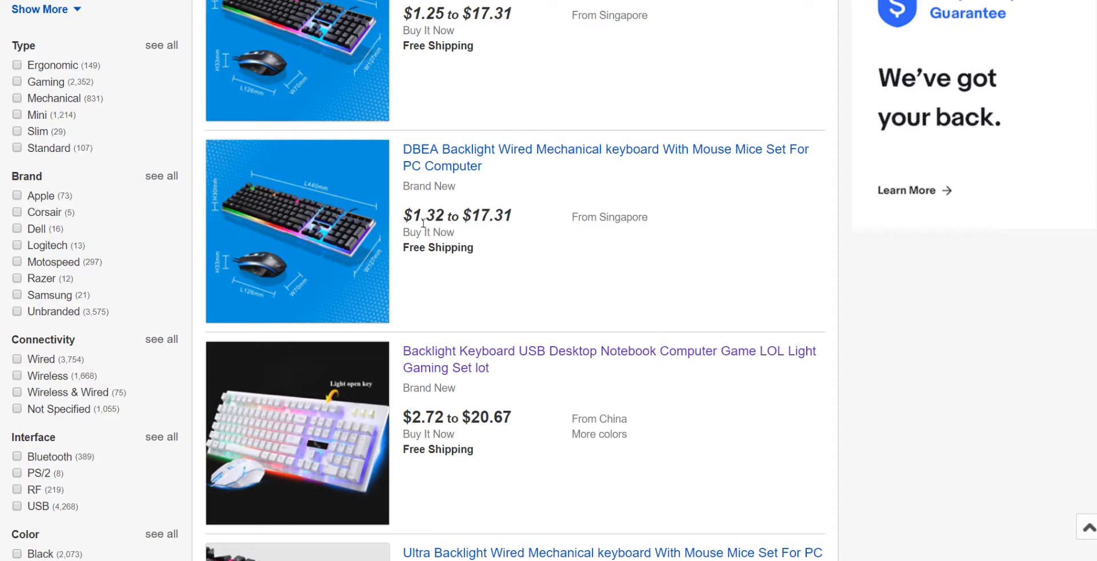
mouse_move(508, 225)
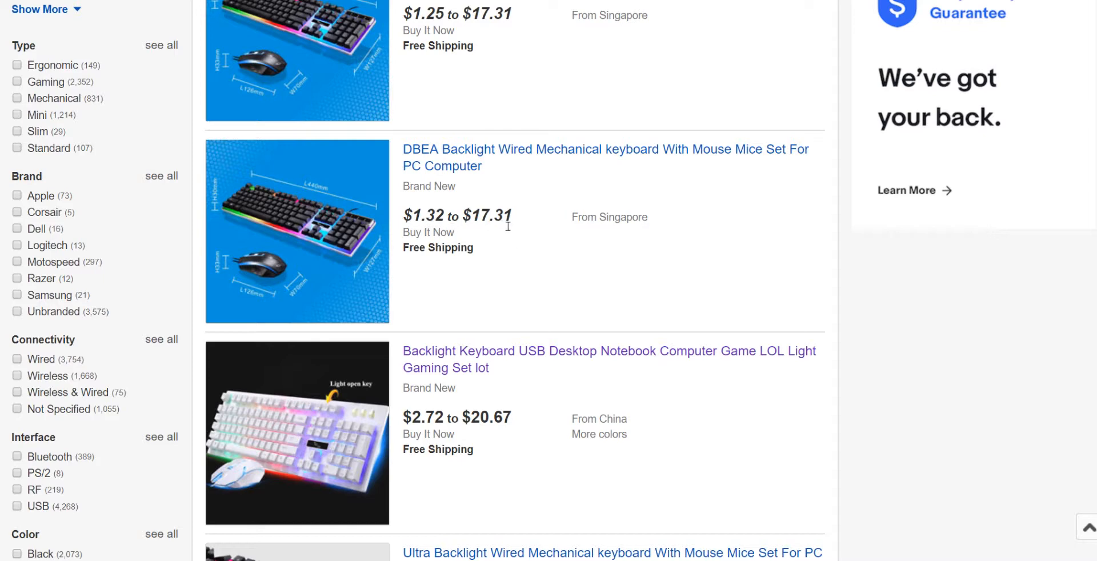
mouse_move(509, 225)
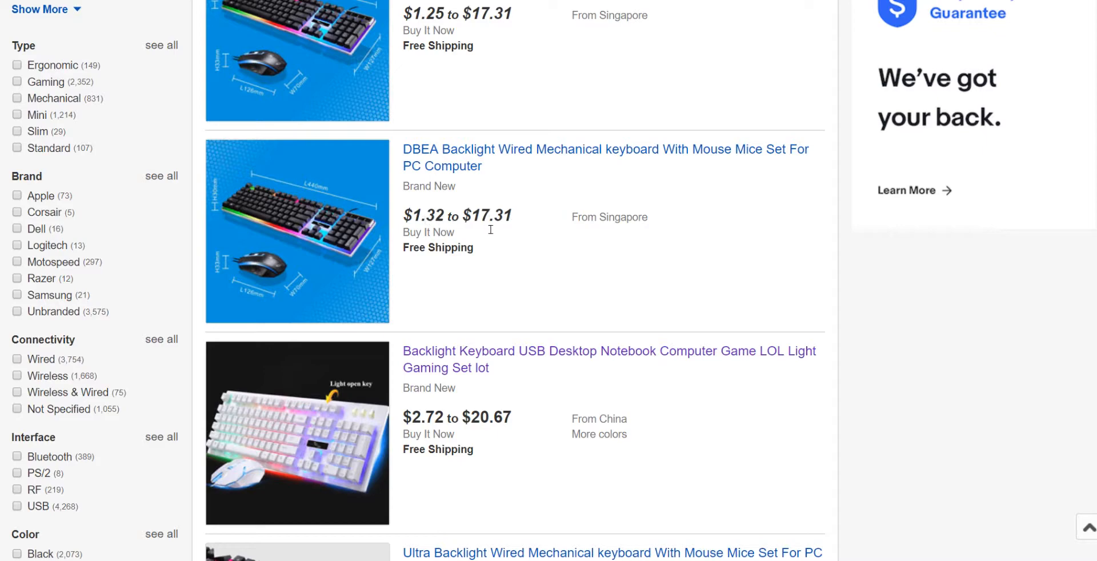
scroll("up", 3)
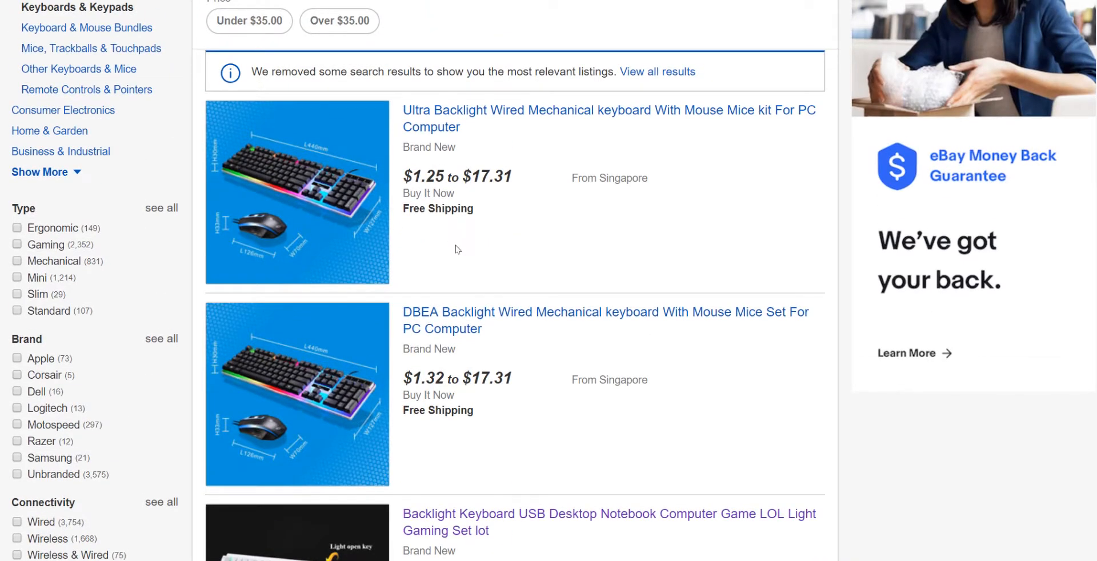
scroll("down", 3)
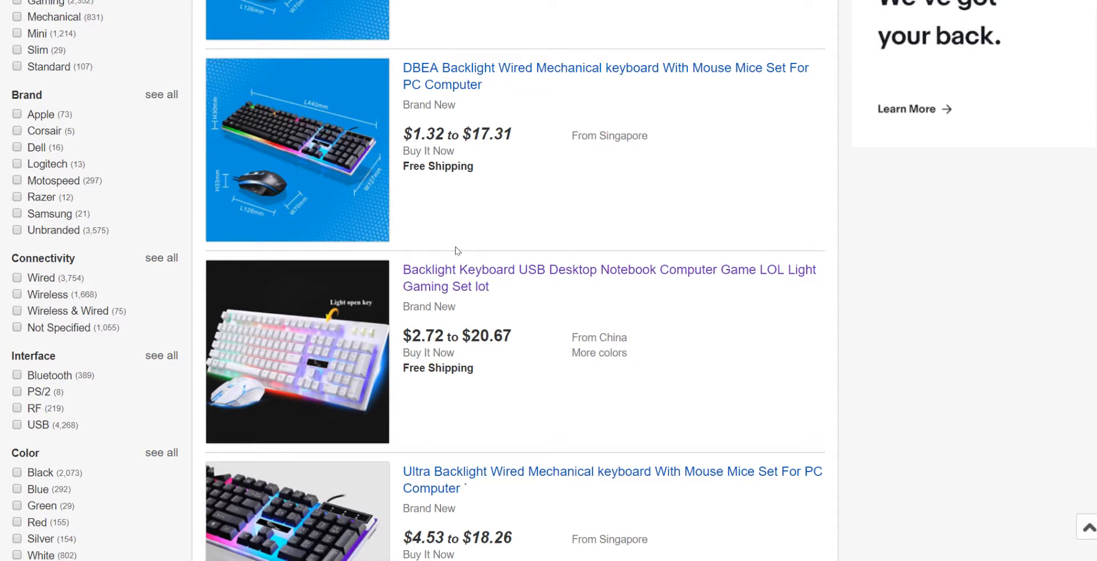
mouse_move(476, 247)
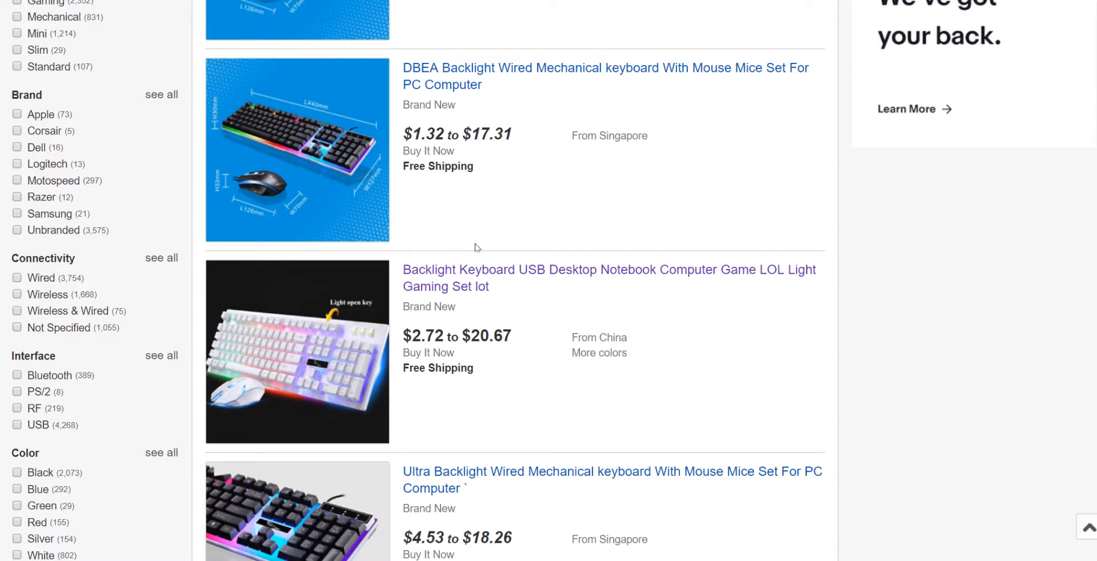
scroll("down", 3)
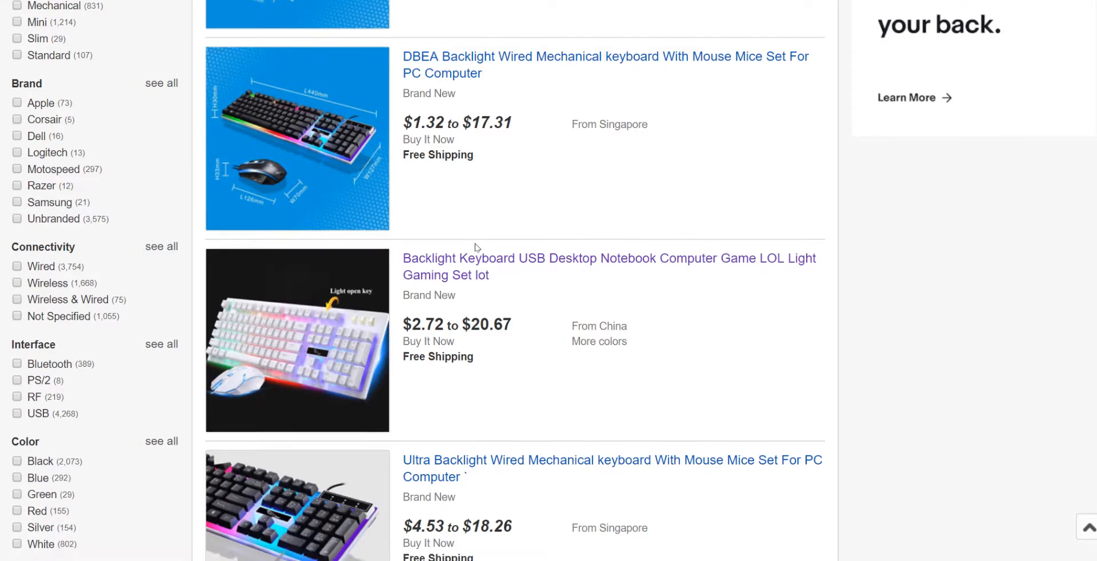
scroll("down", 3)
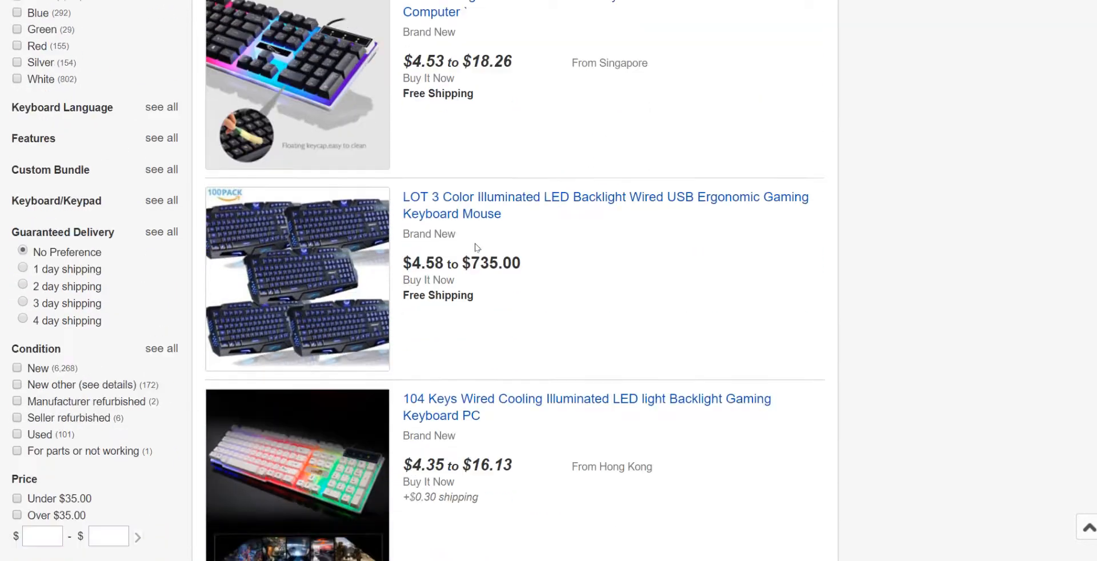
scroll("down", 3)
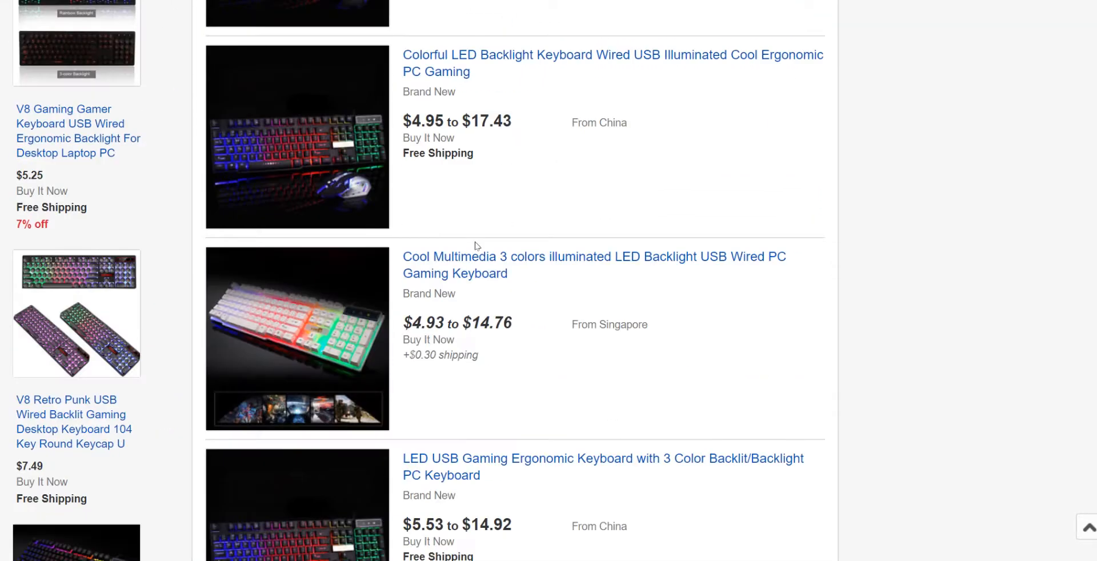
scroll("down", 3)
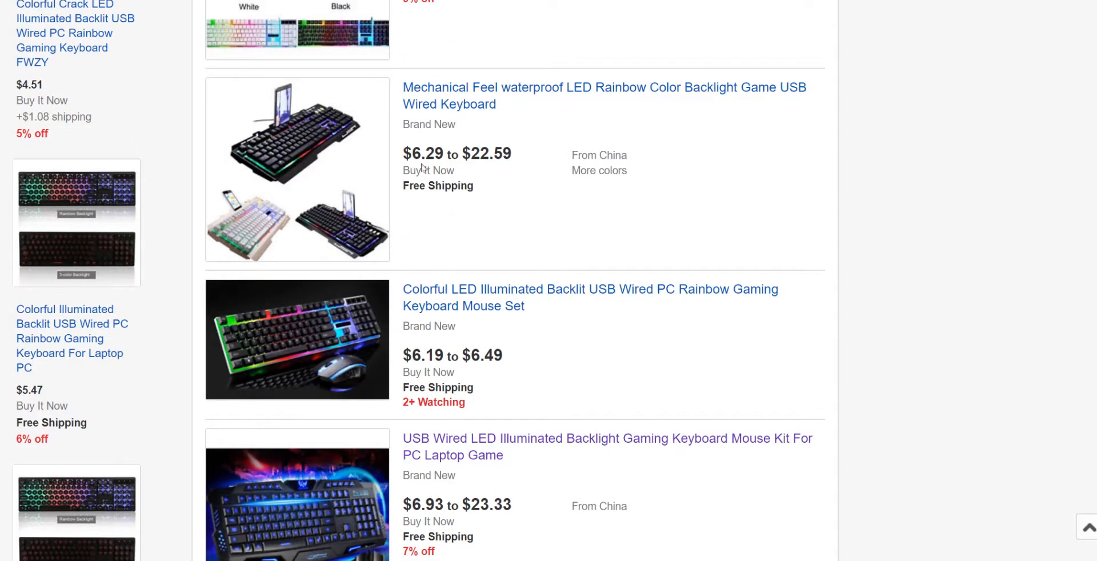
scroll("down", 3)
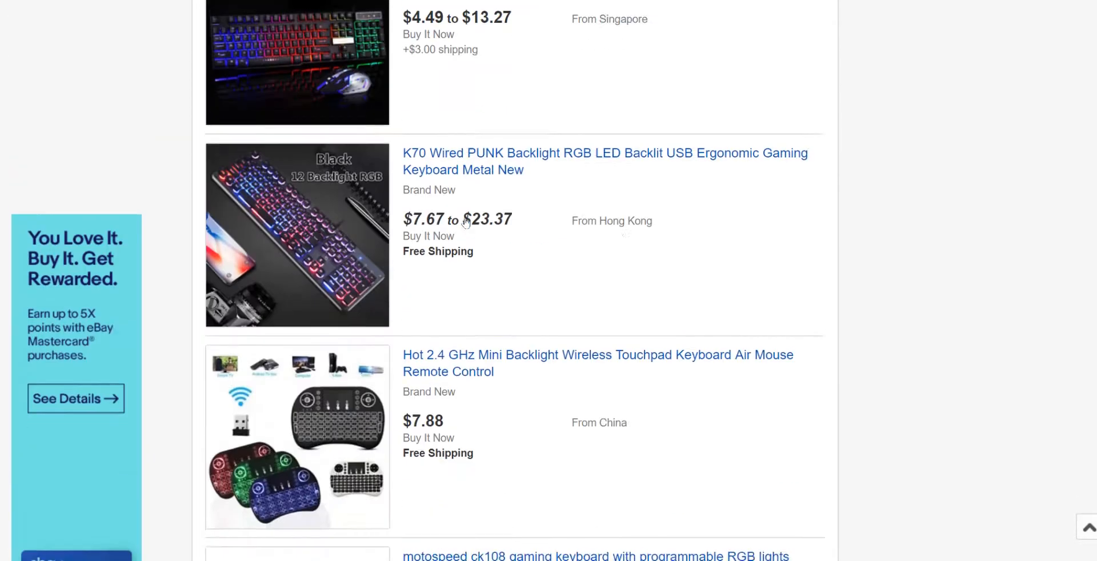
scroll("down", 3)
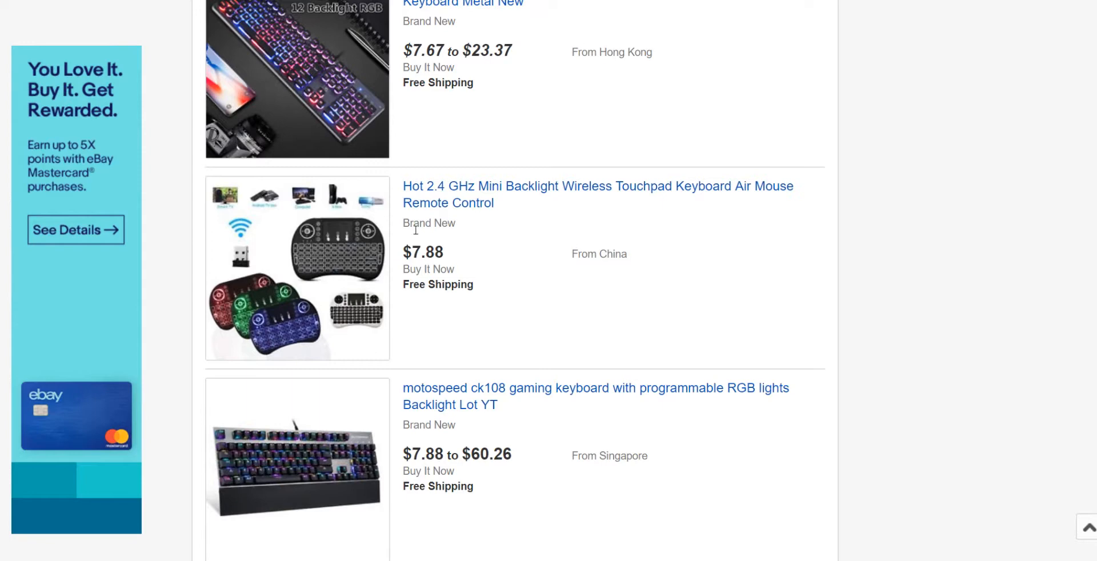
mouse_move(500, 280)
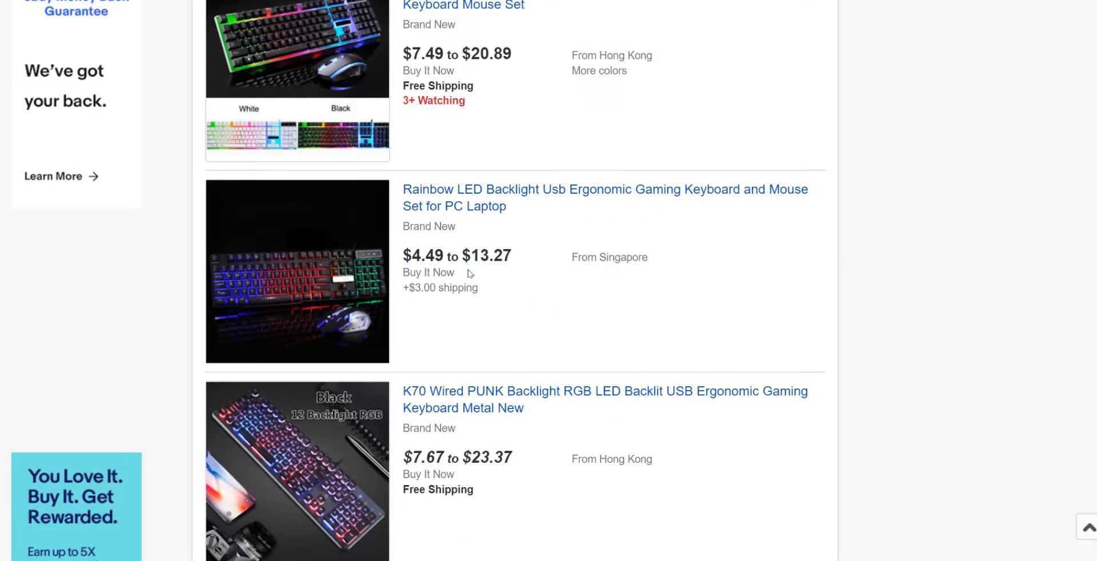
scroll("down", 3)
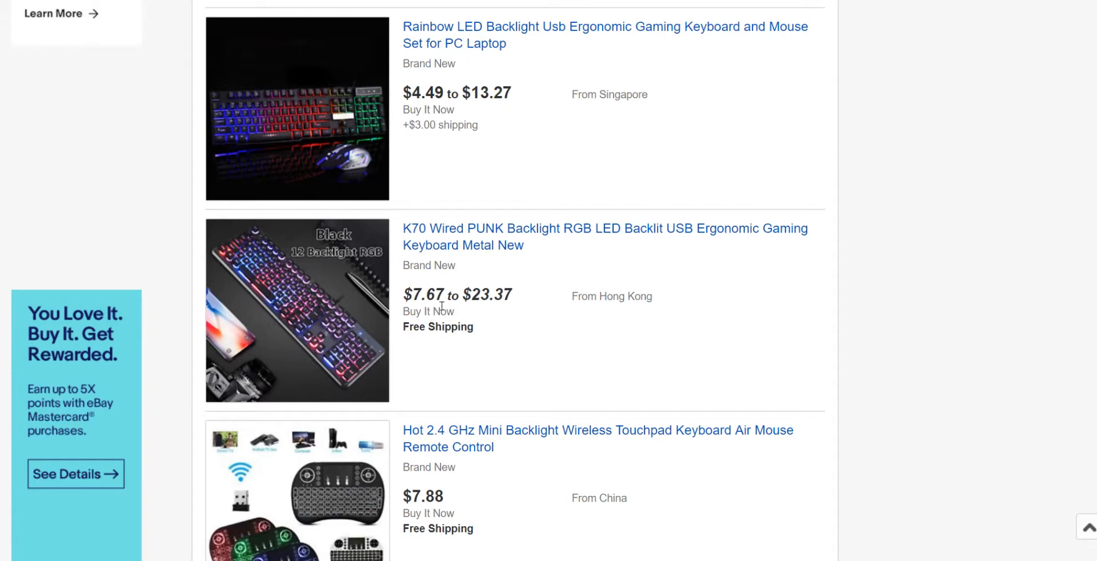
scroll("down", 3)
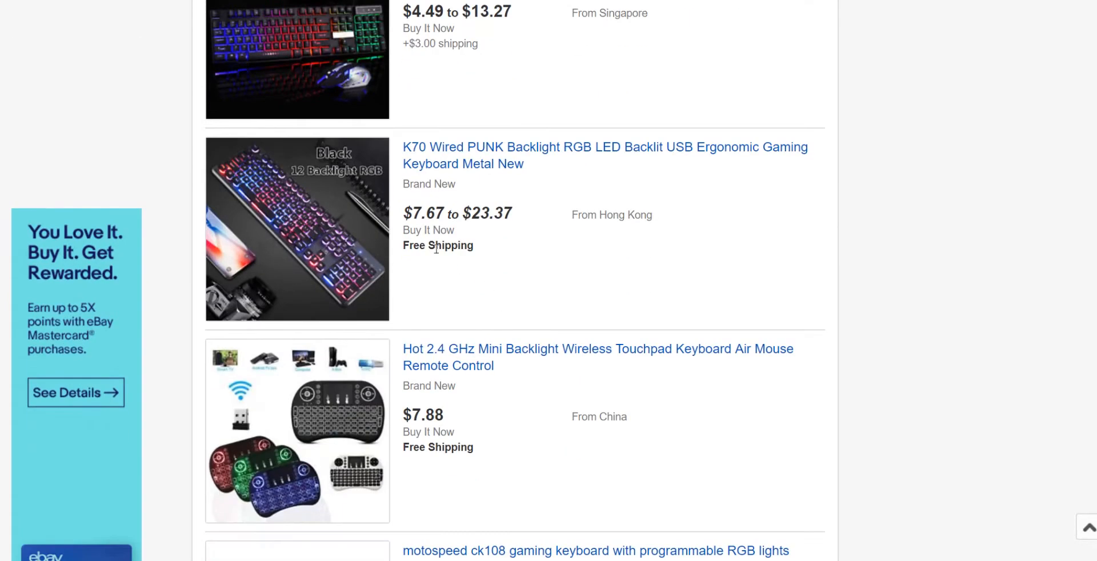
mouse_move(502, 222)
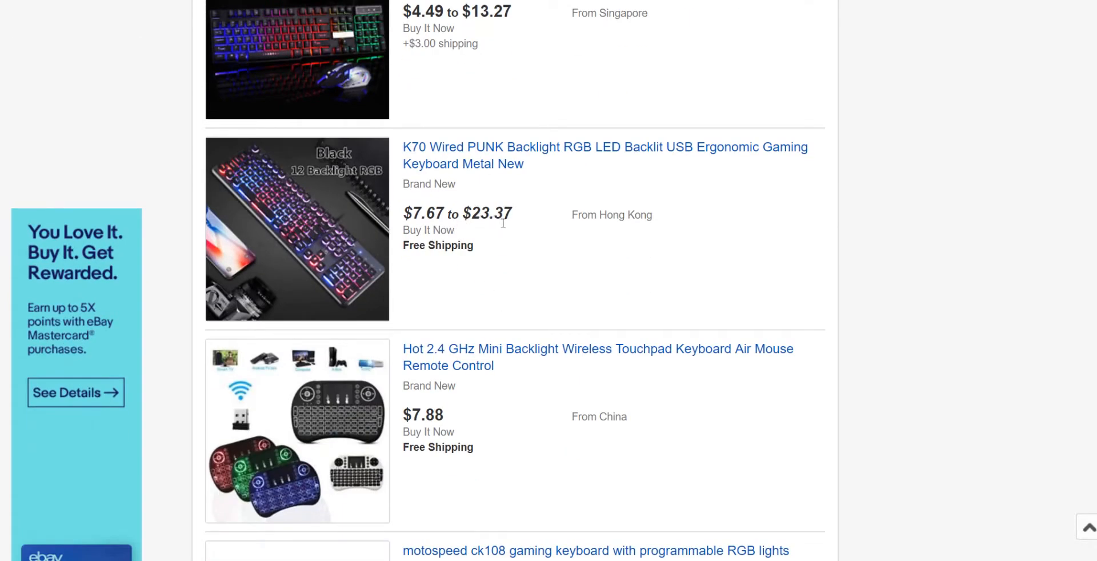
scroll("down", 3)
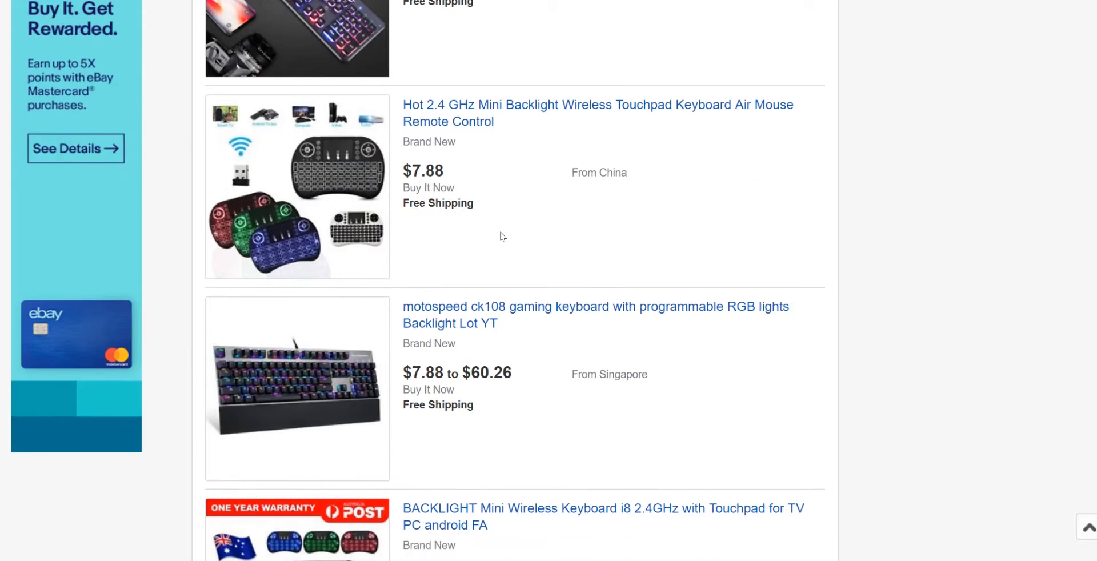
scroll("down", 3)
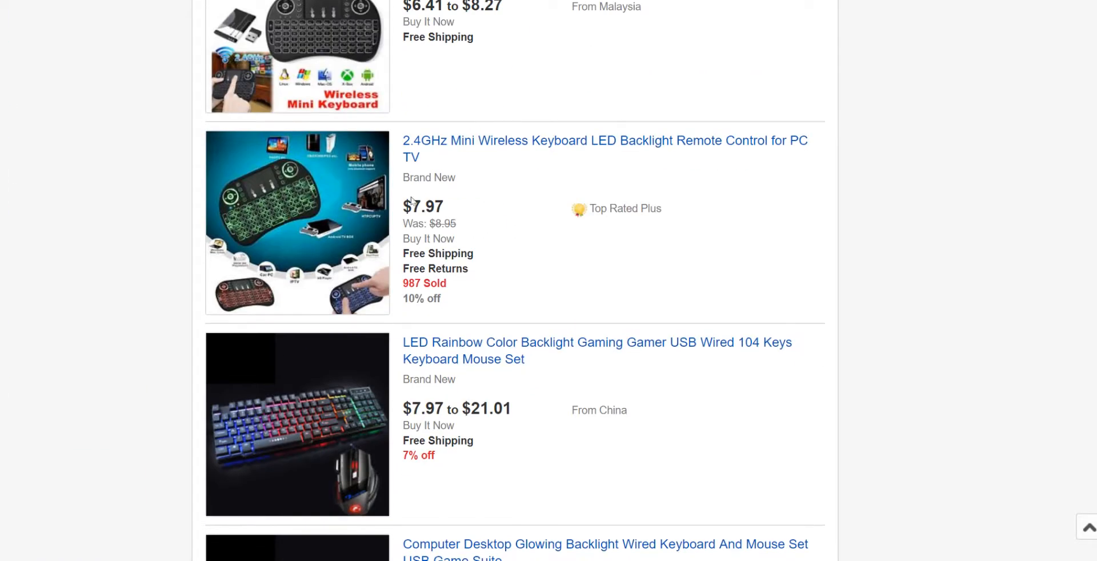
scroll("up", 3)
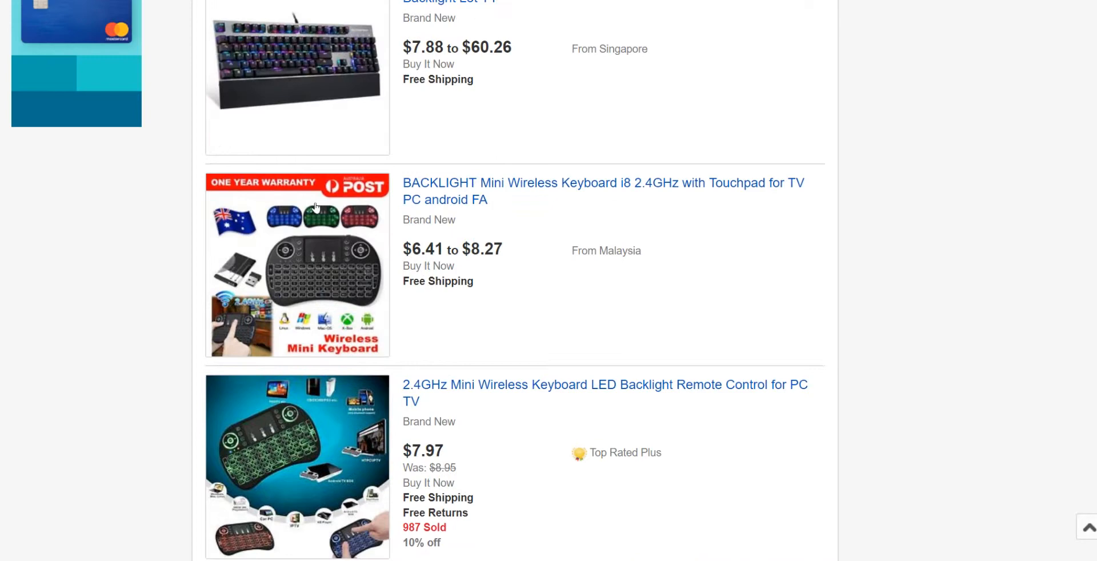
mouse_move(468, 255)
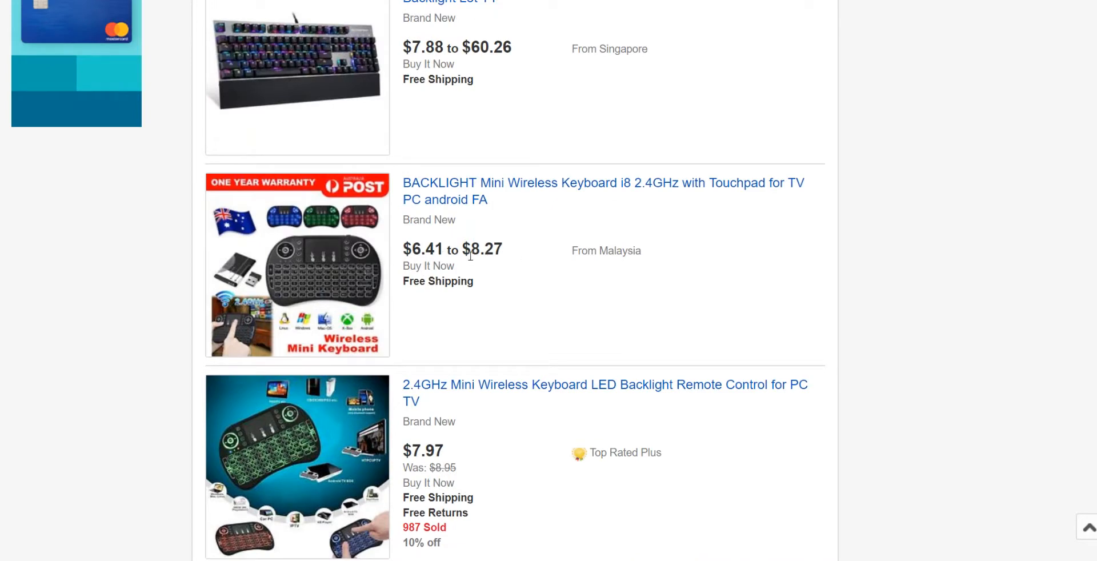
mouse_move(526, 264)
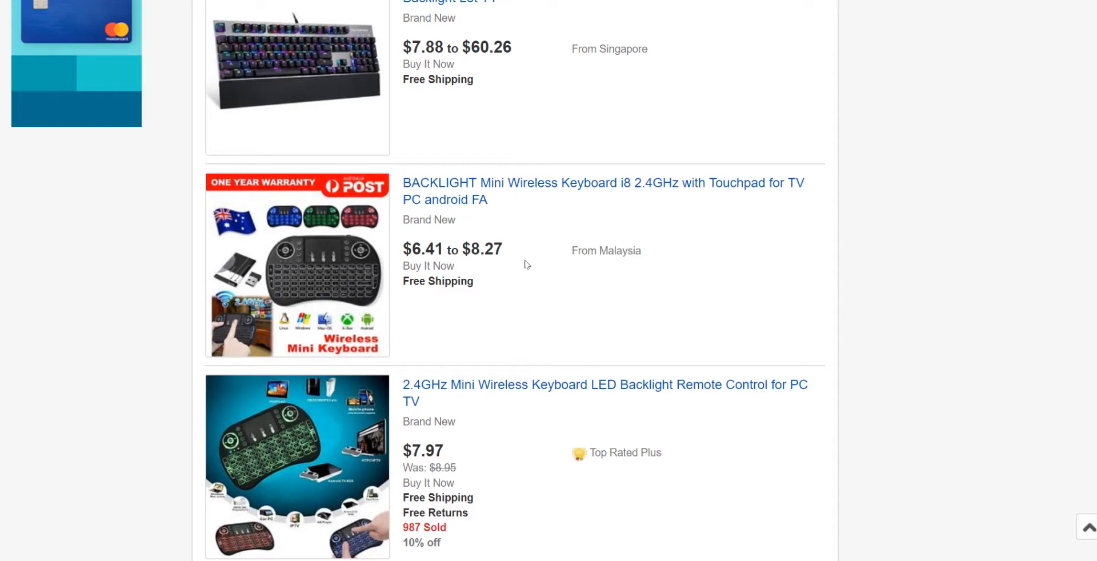
scroll("up", 3)
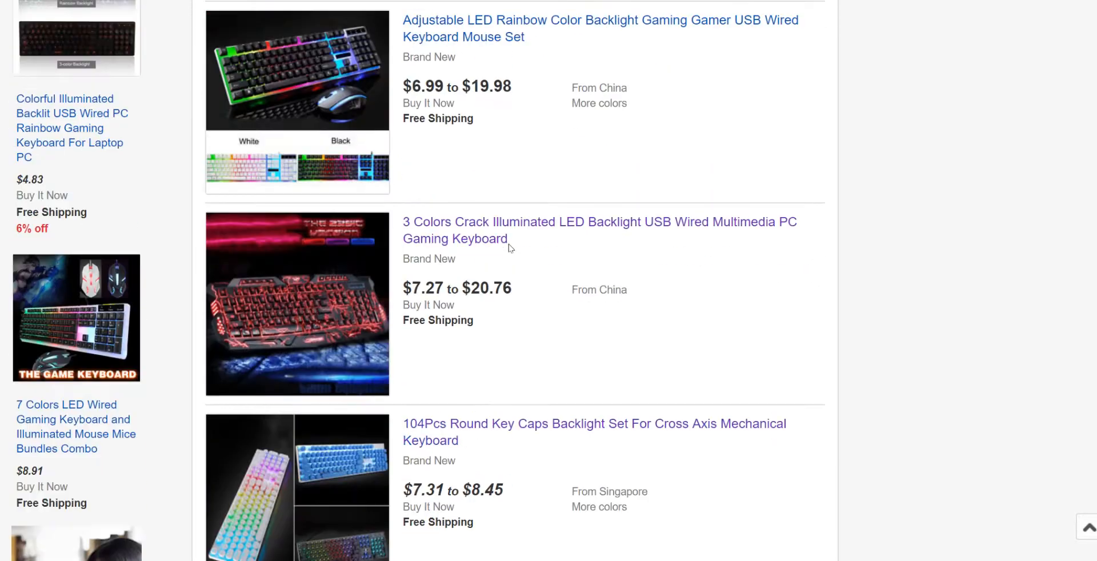
scroll("down", 3)
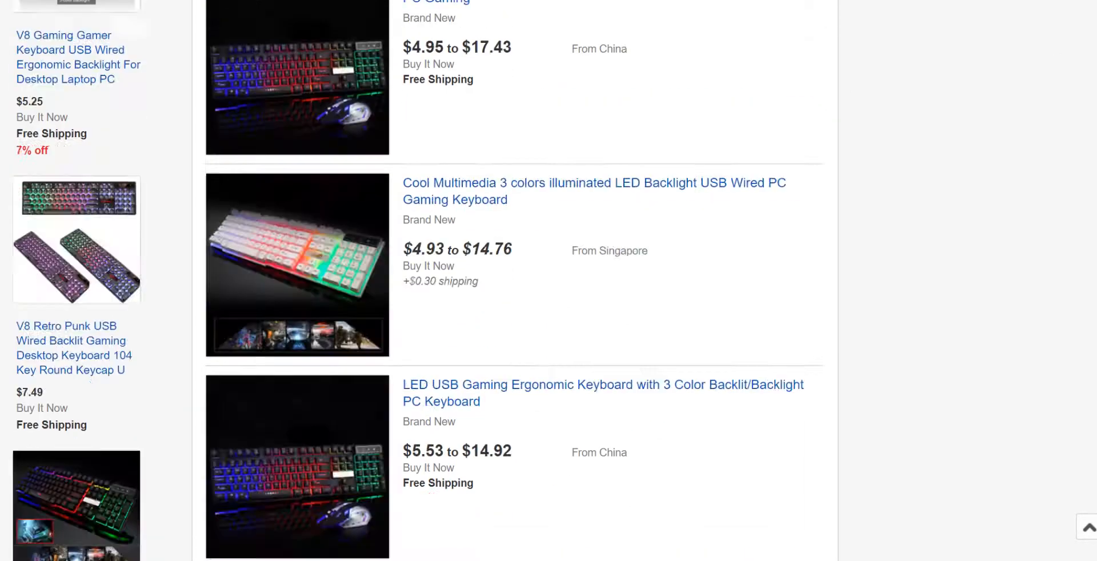
scroll("up", 3)
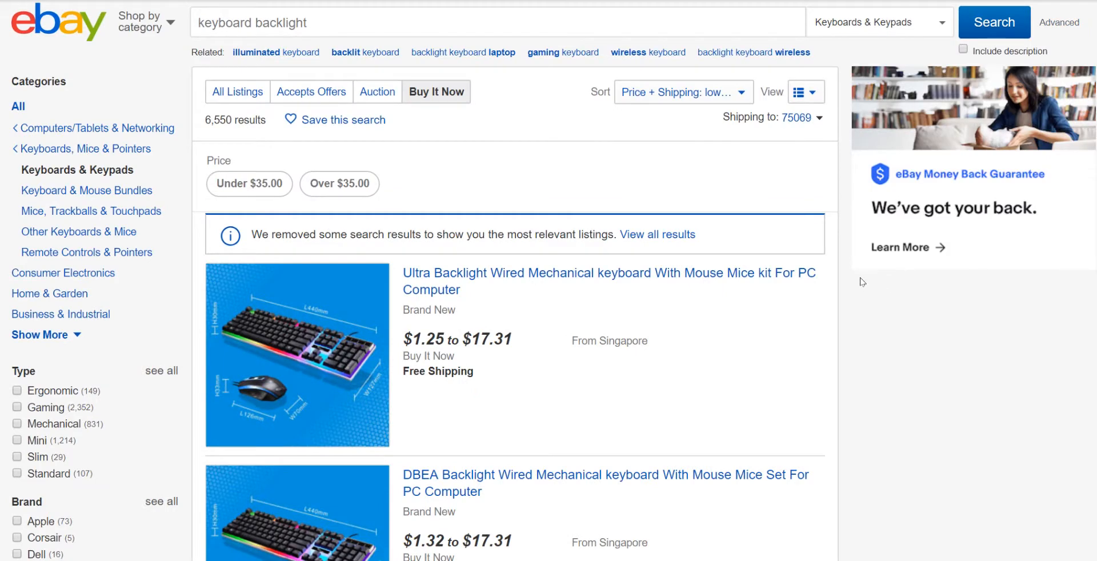
mouse_move(872, 313)
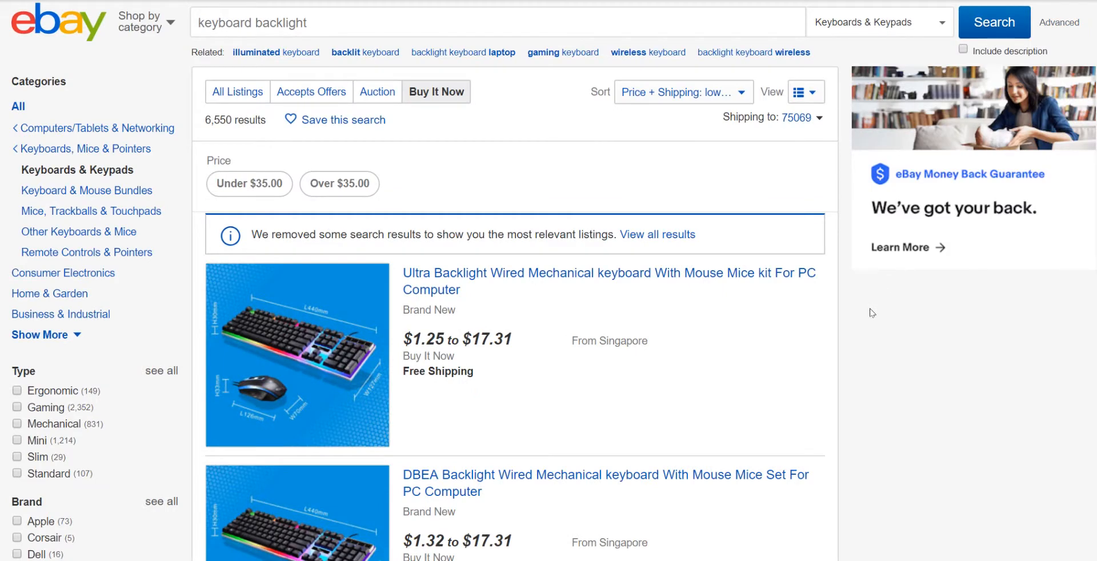
Hide price-range listings with the F12 shortcut, leaving single-price items from $7.88
key("F12")
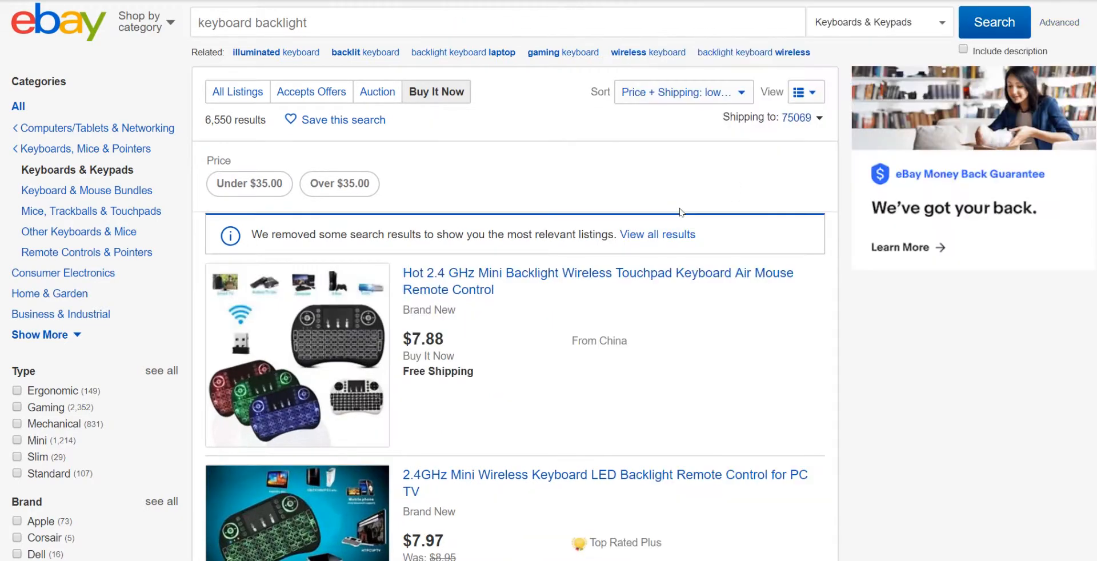
scroll("down", 3)
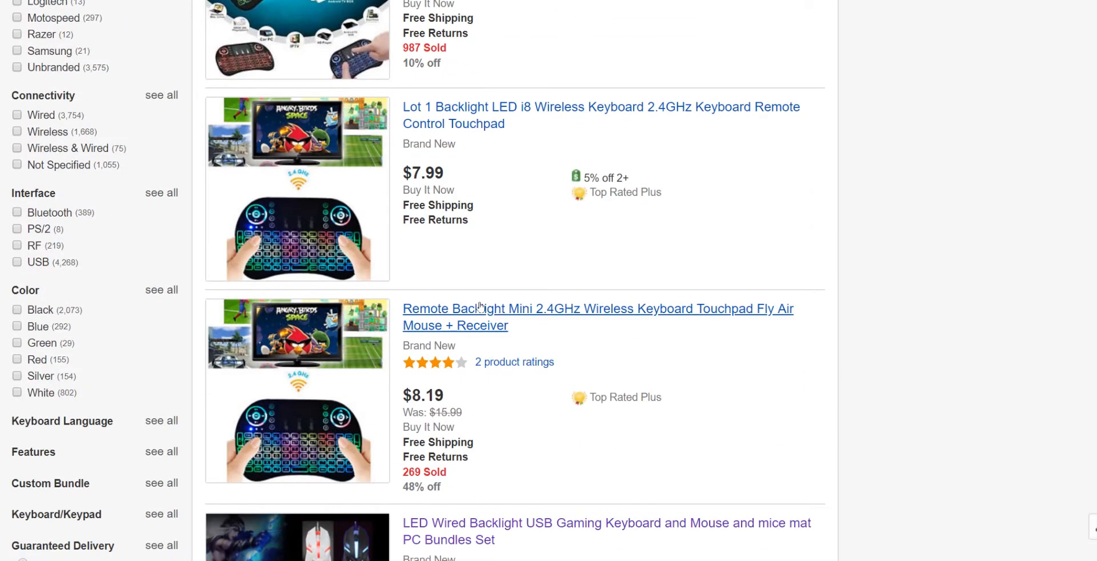
scroll("down", 3)
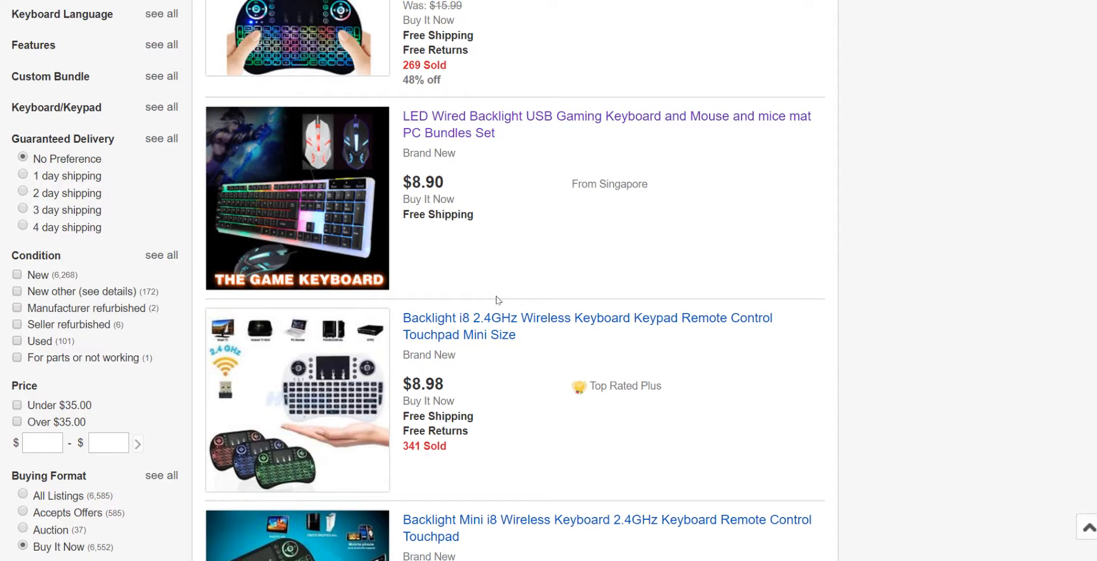
mouse_move(627, 215)
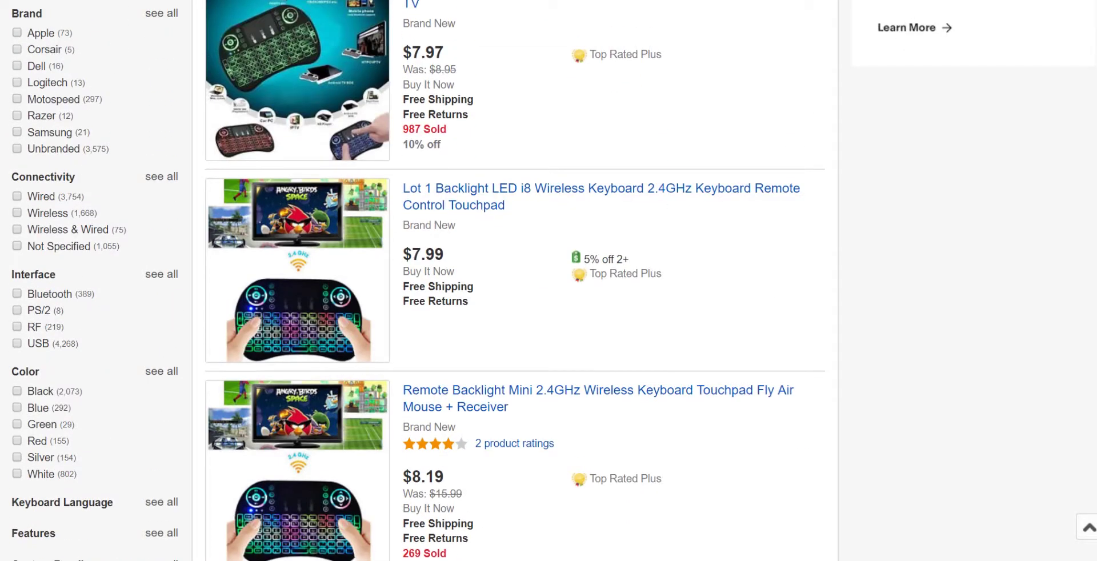
scroll("down", 3)
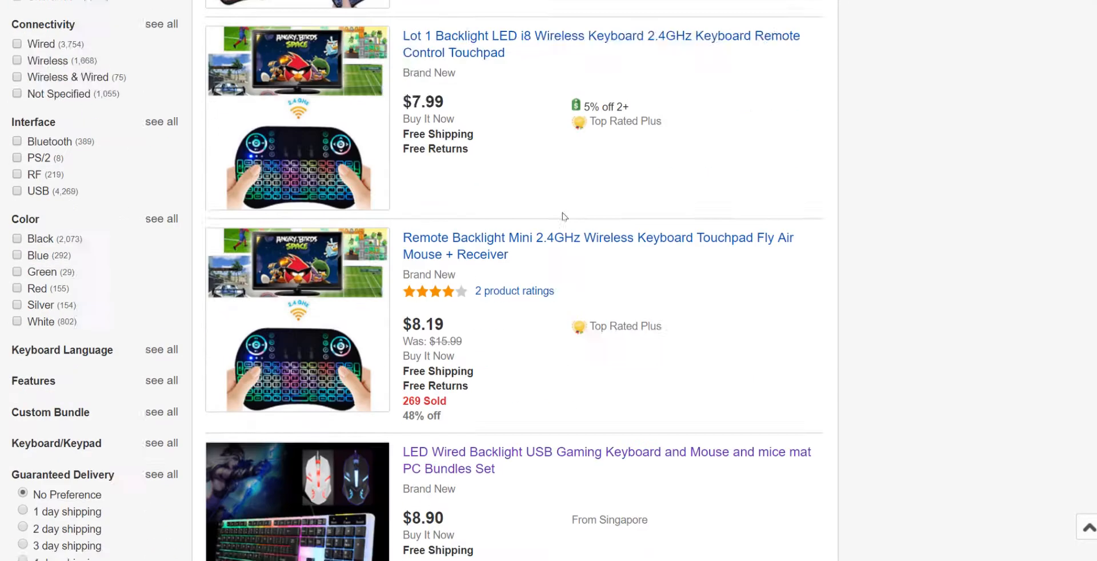
scroll("down", 3)
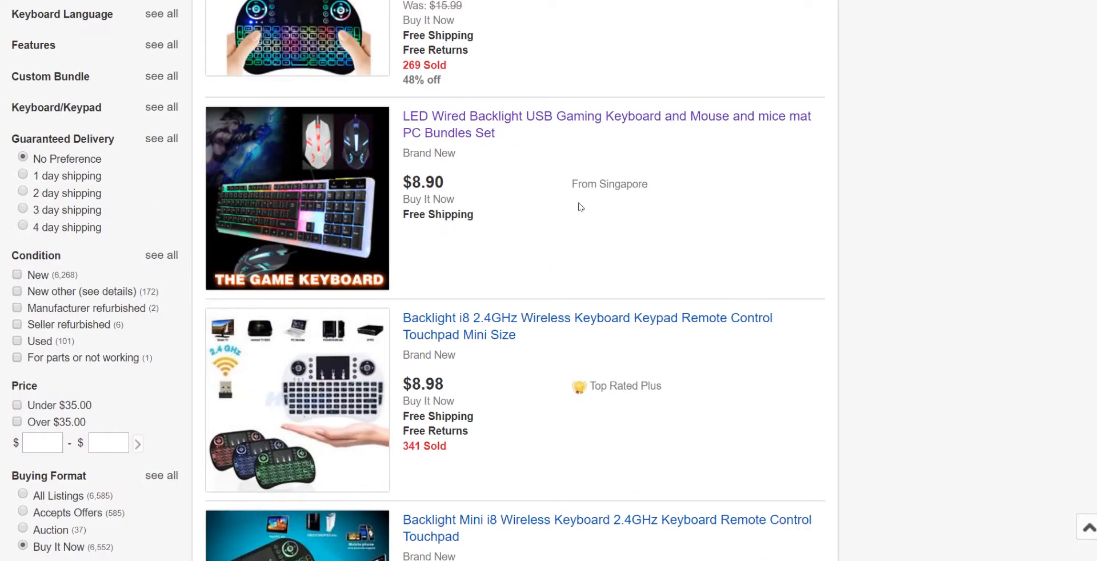
scroll("down", 3)
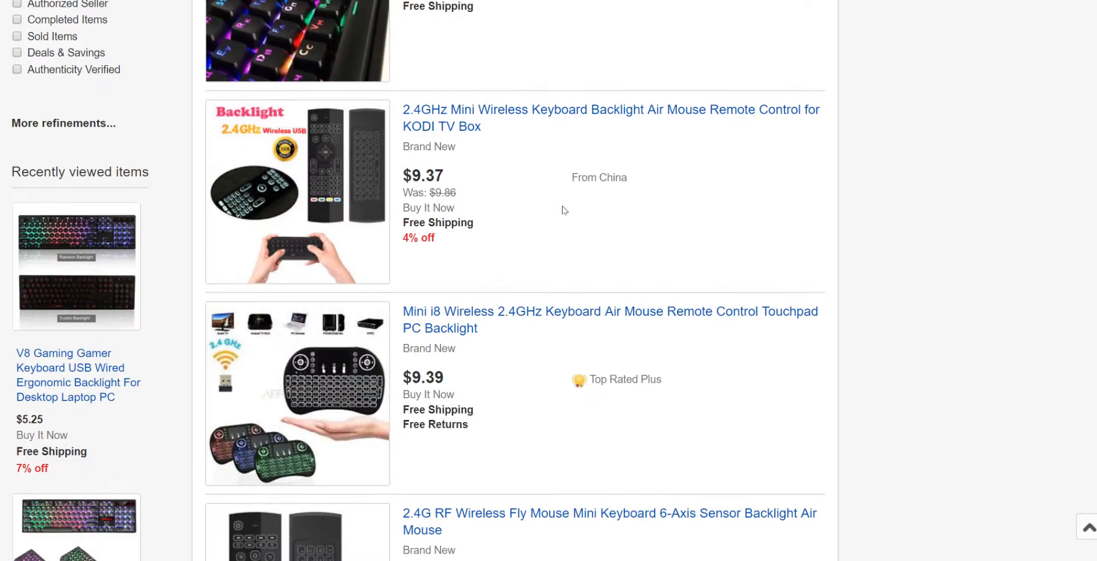
scroll("down", 3)
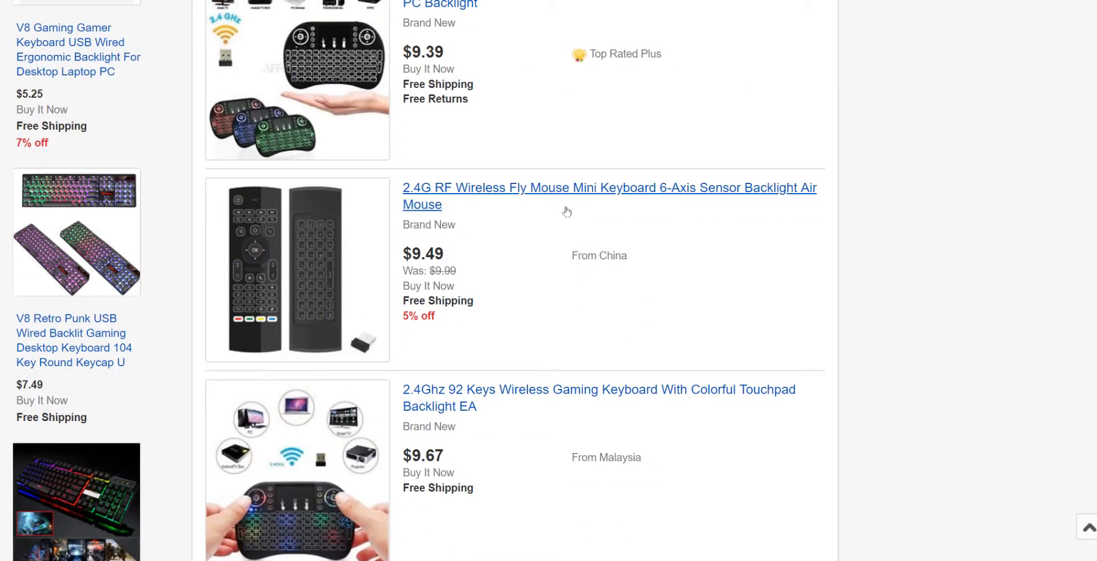
scroll("down", 3)
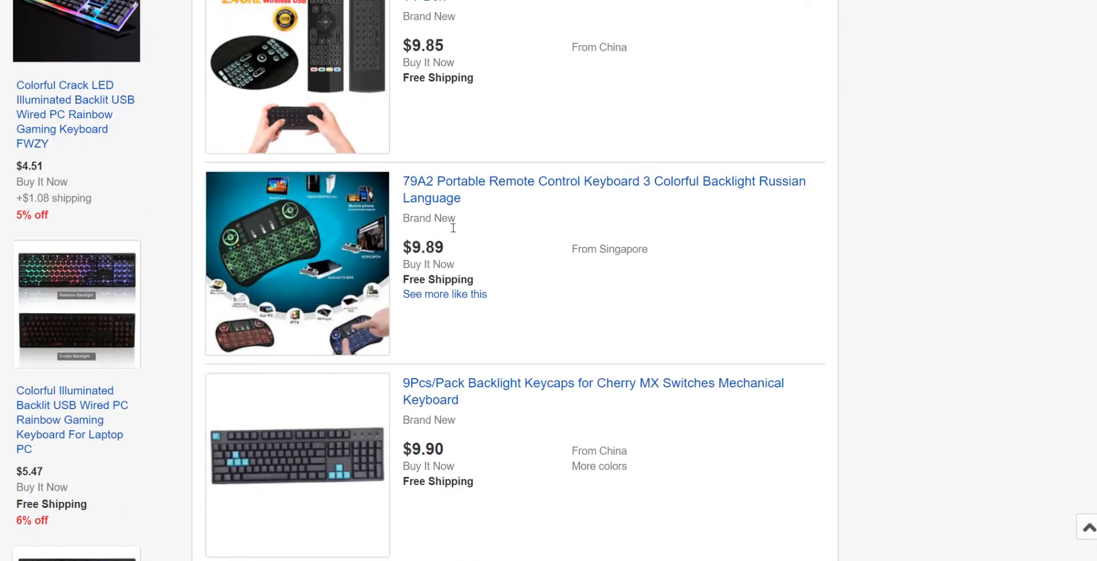
scroll("up", 3)
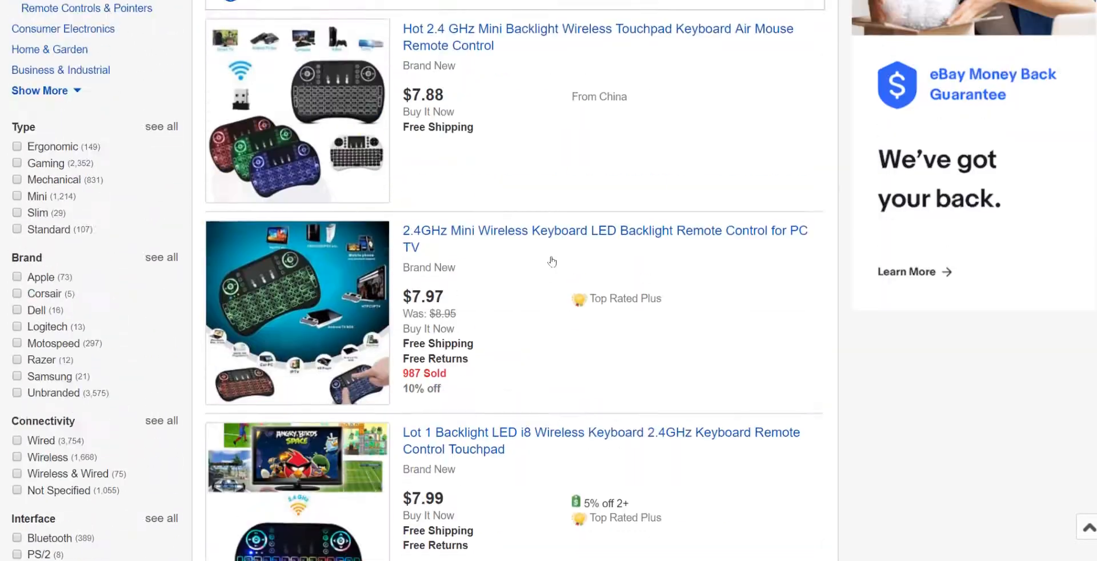
mouse_move(437, 106)
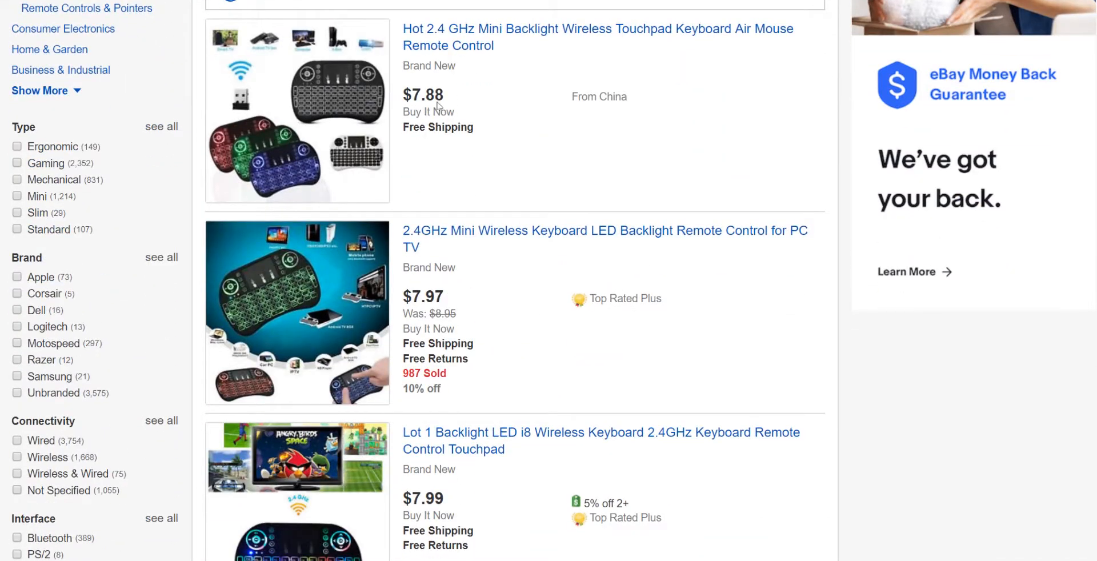
scroll("up", 3)
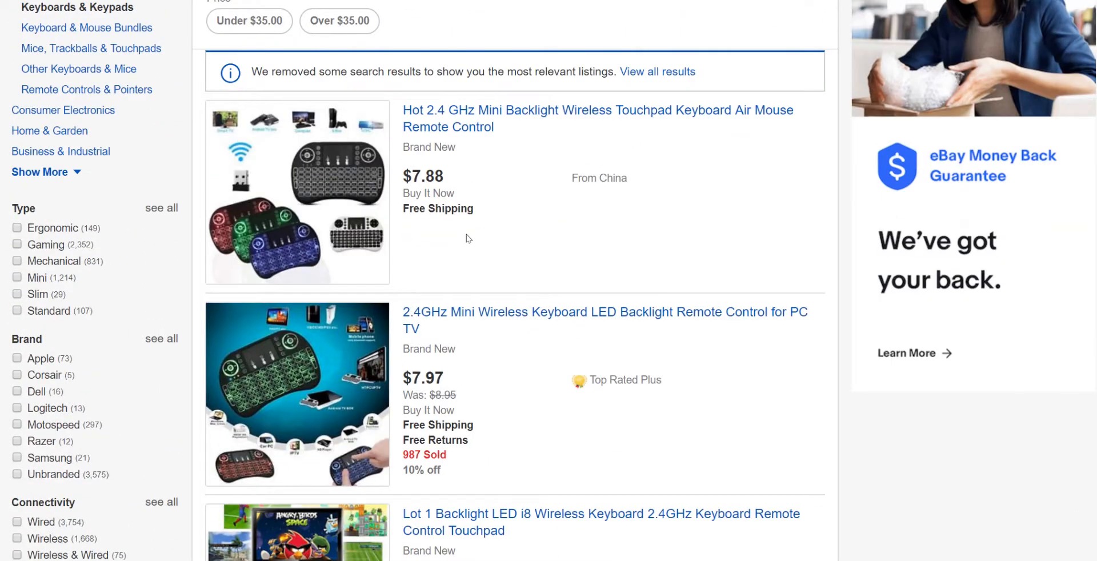
scroll("up", 3)
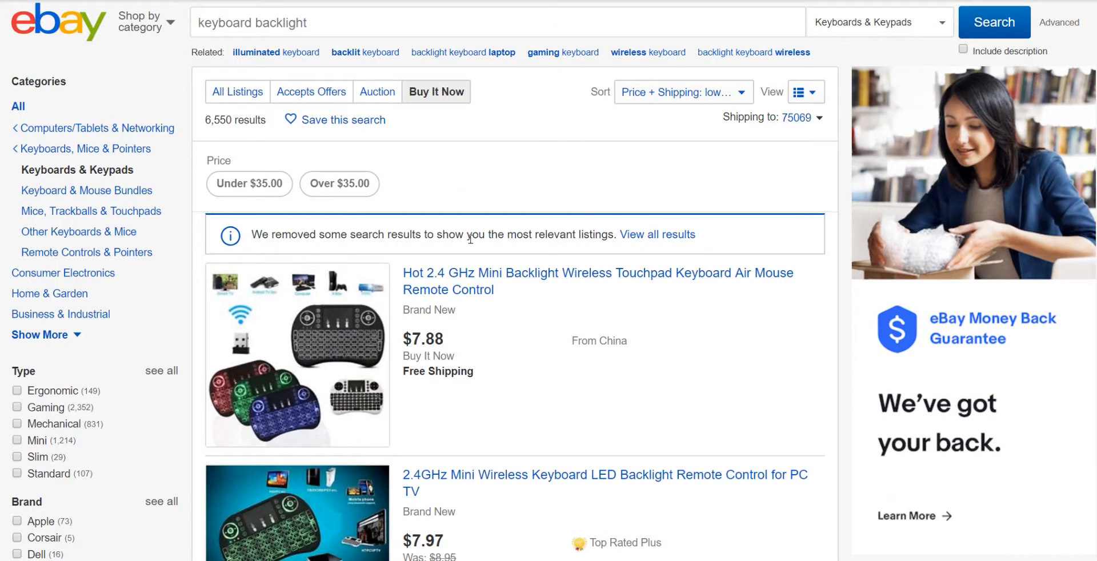
mouse_move(493, 297)
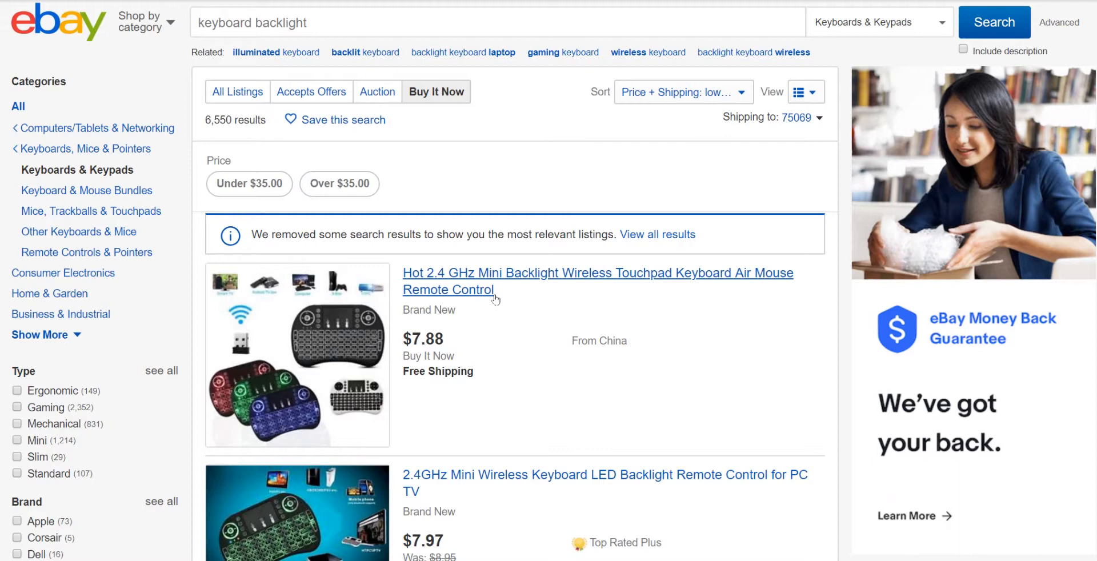
mouse_move(953, 68)
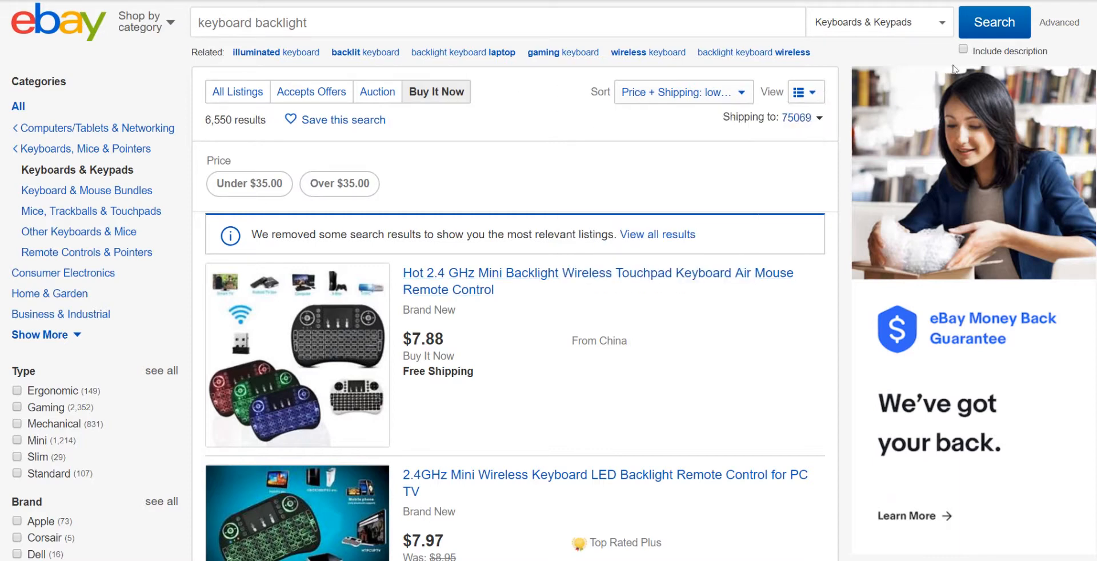
mouse_move(1058, 23)
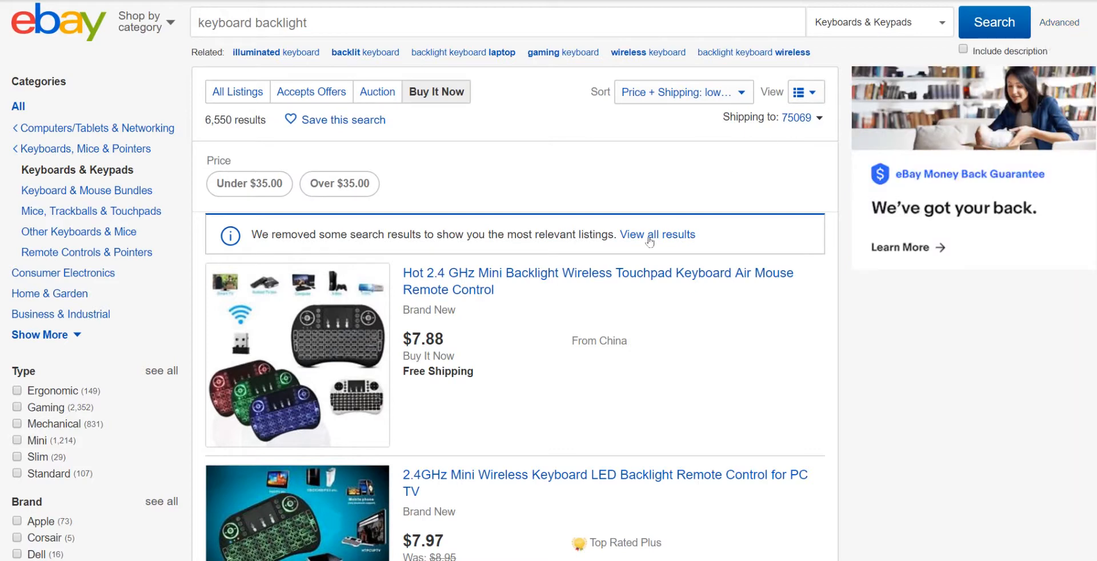
scroll("down", 3)
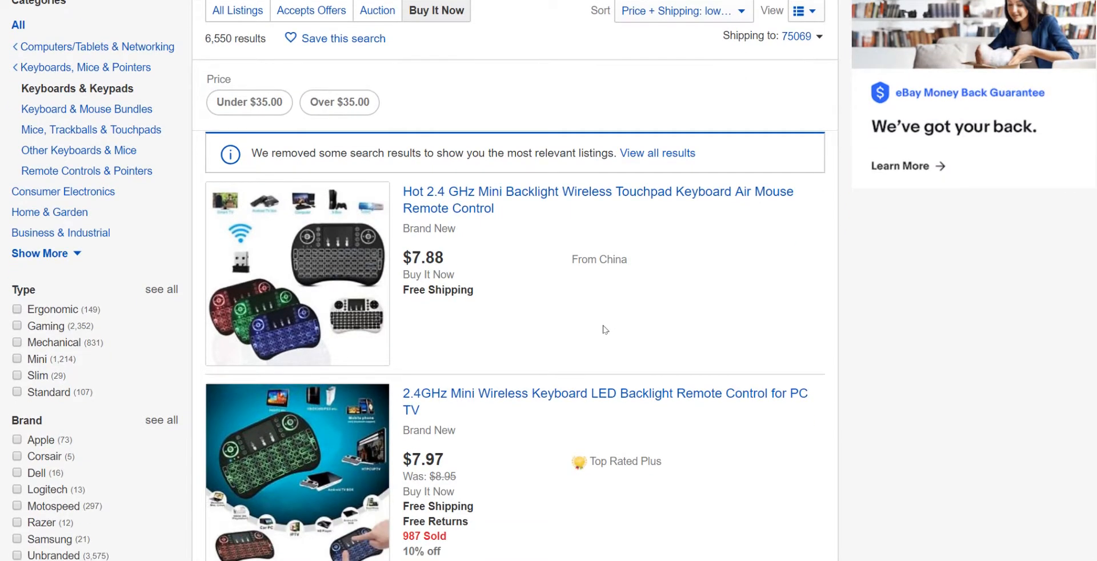